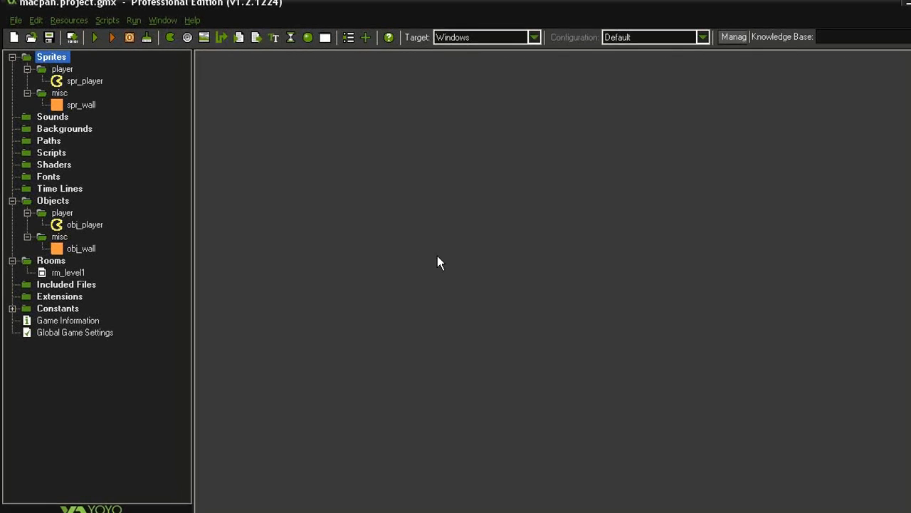
Preview spr_player's eight chomping animation frames in the Sprite Editor, then close it.
double_click(84, 80)
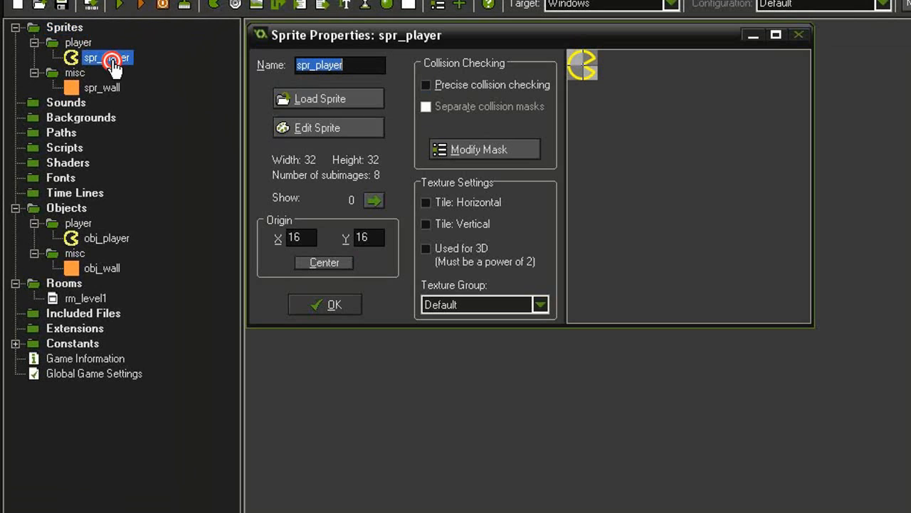
mouse_move(397, 233)
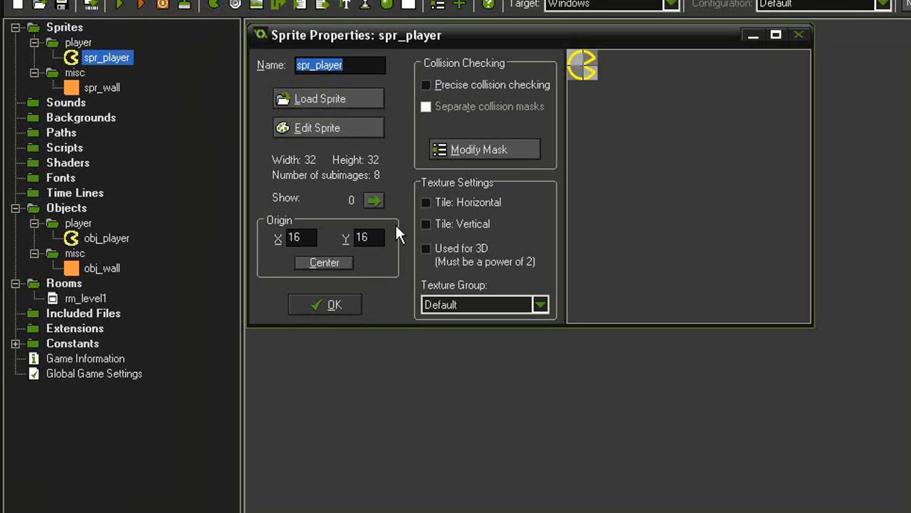
mouse_move(548, 132)
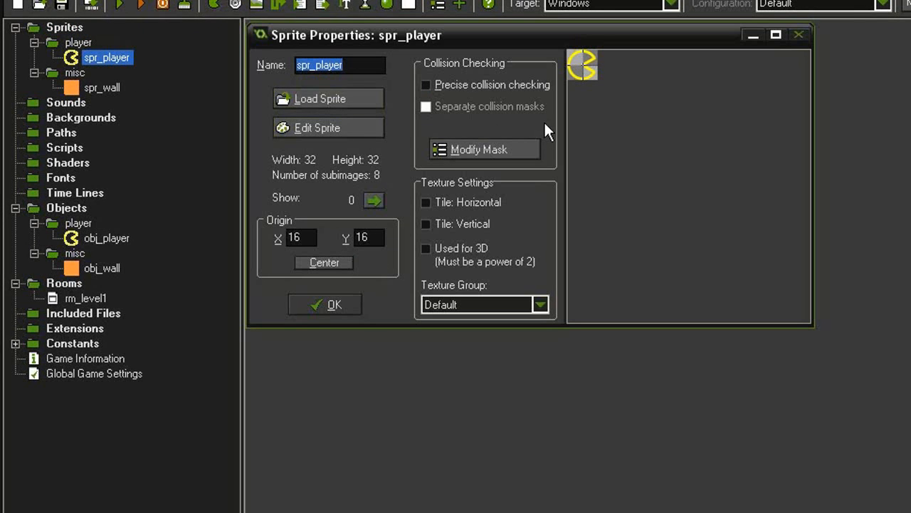
click(317, 127)
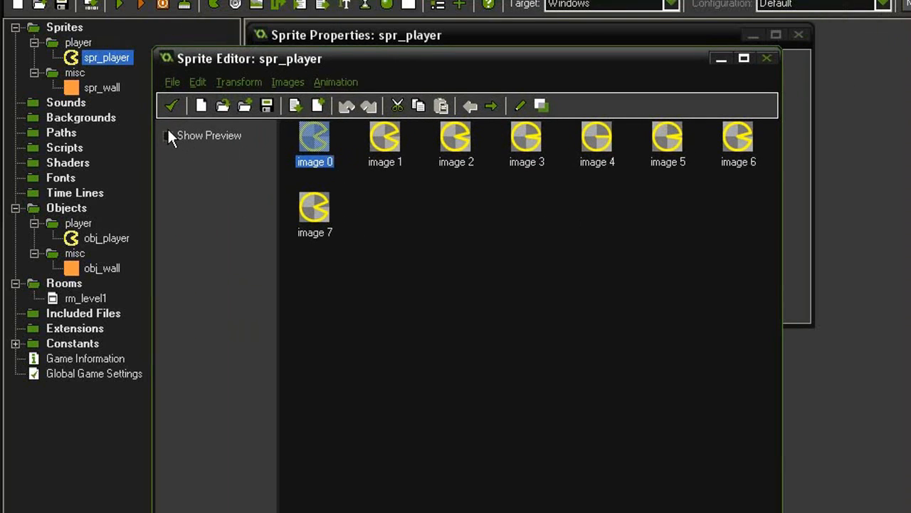
click(166, 136)
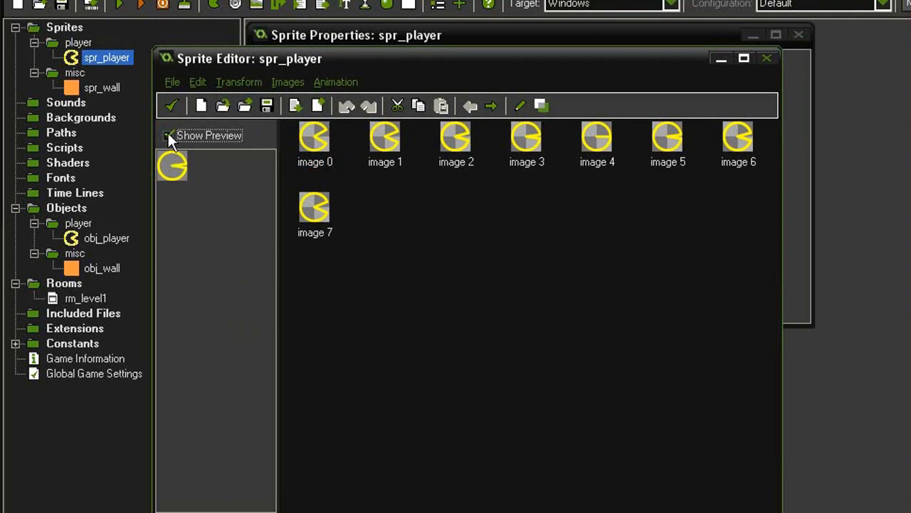
click(171, 105)
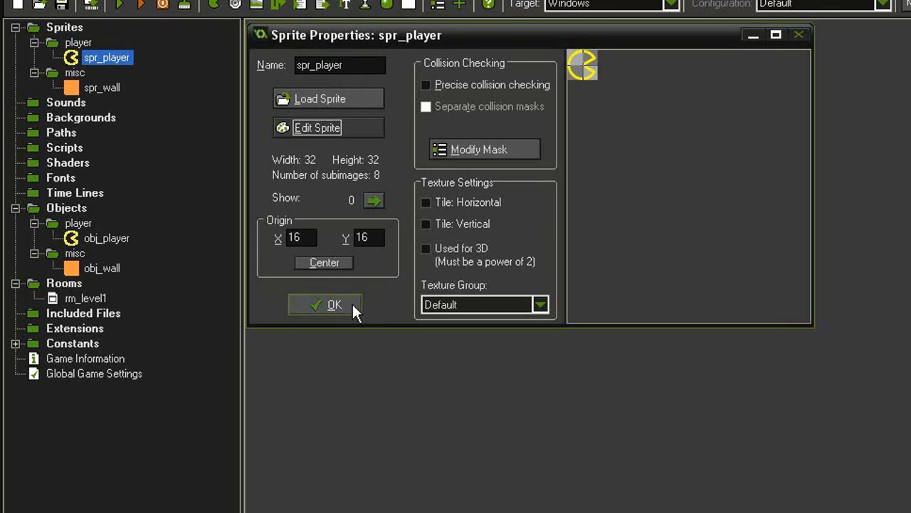
Inspect the spr_wall sprite and the solid obj_wall object, closing both windows.
double_click(102, 87)
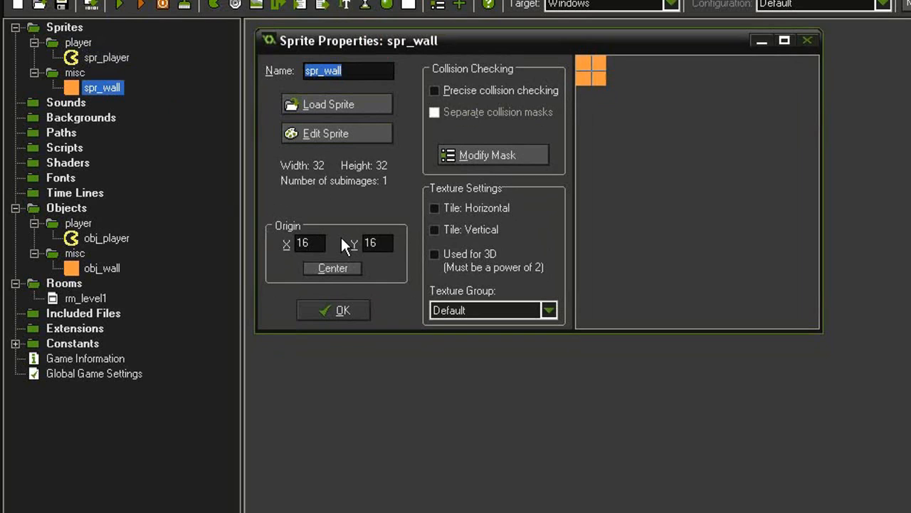
click(332, 310)
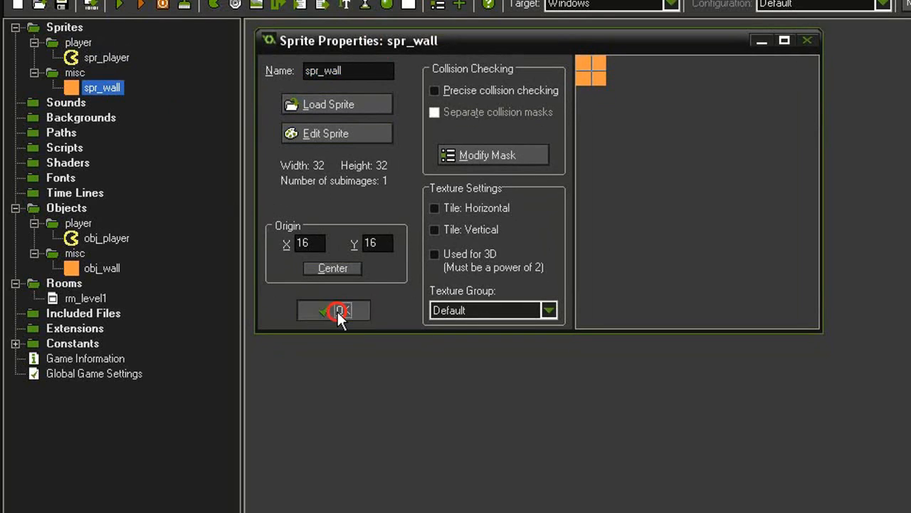
click(333, 310)
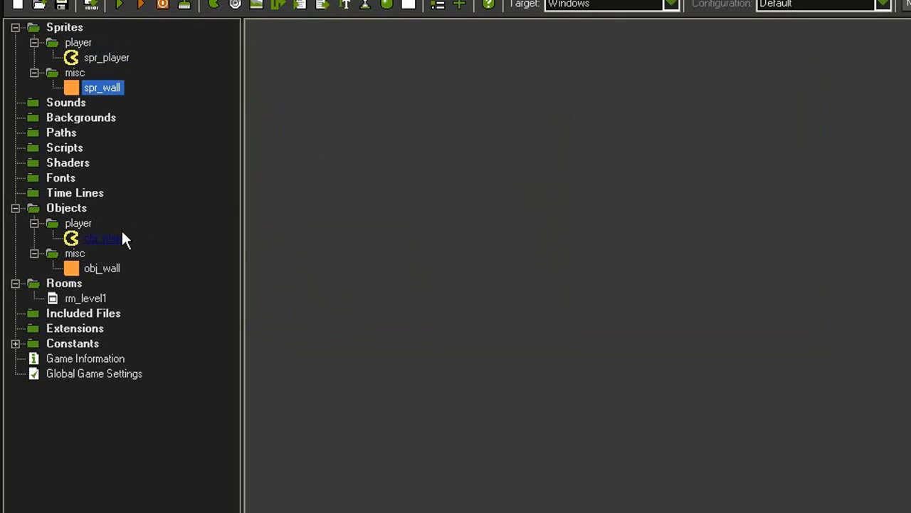
double_click(102, 268)
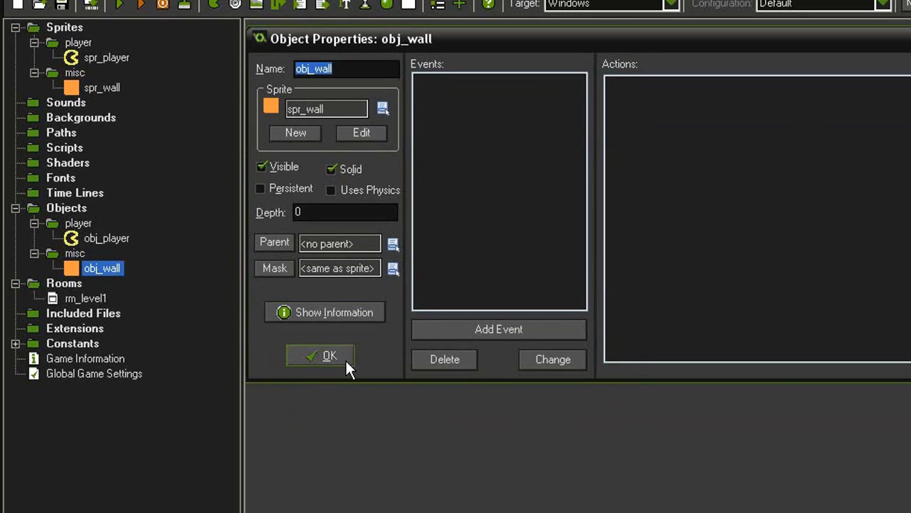
click(319, 355)
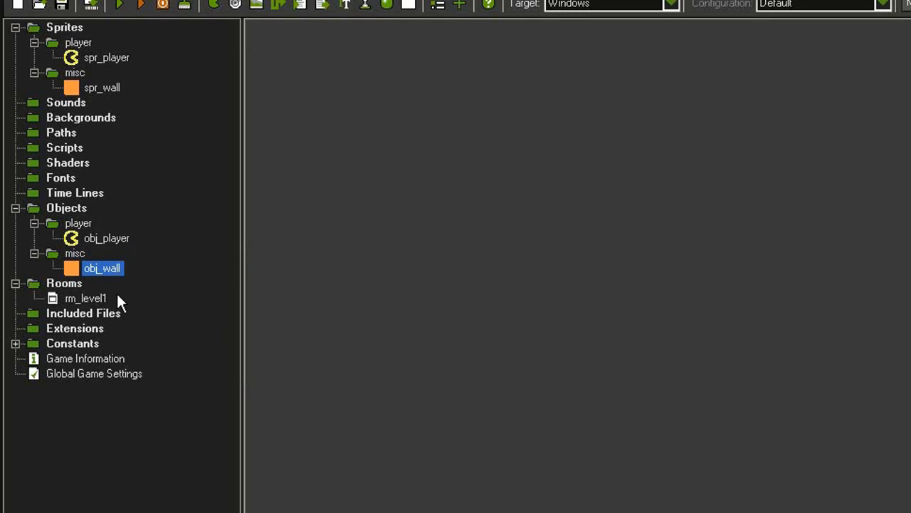
mouse_move(281, 313)
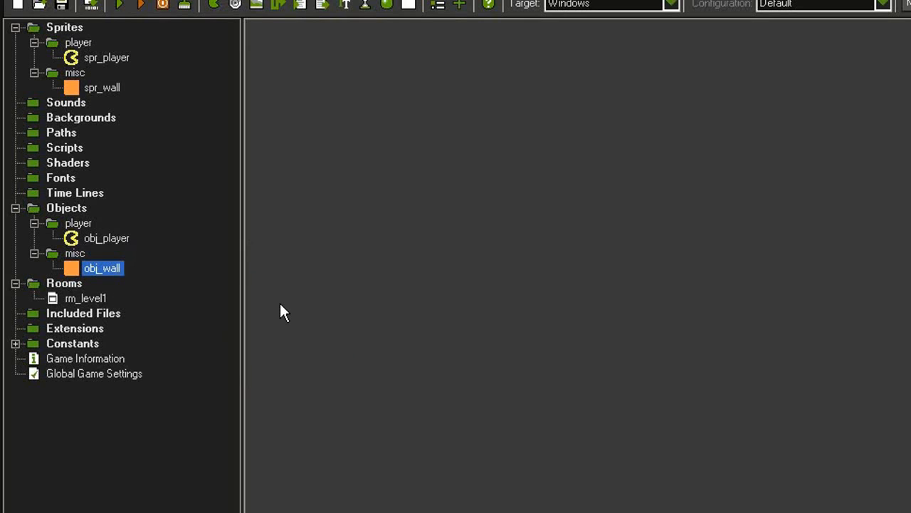
mouse_move(277, 153)
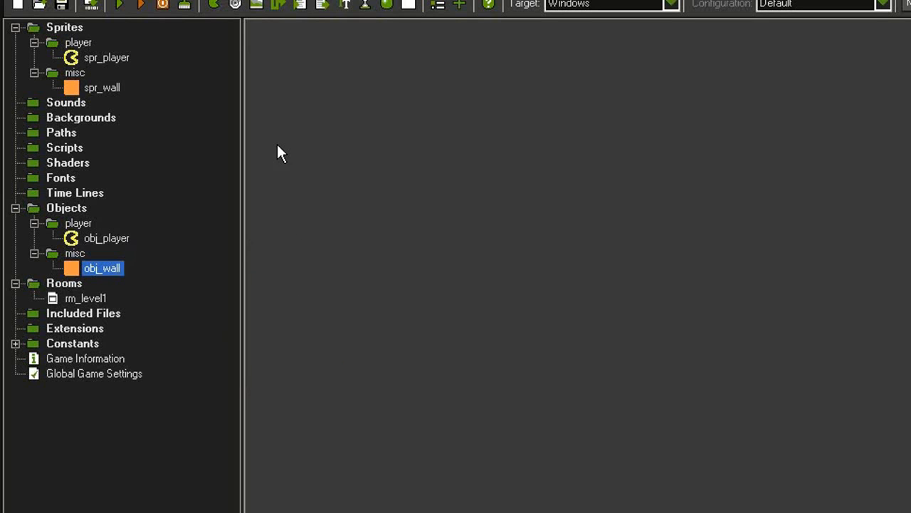
Add an obj_player Create event changing the sprite to spr_player with speed 0.
double_click(106, 238)
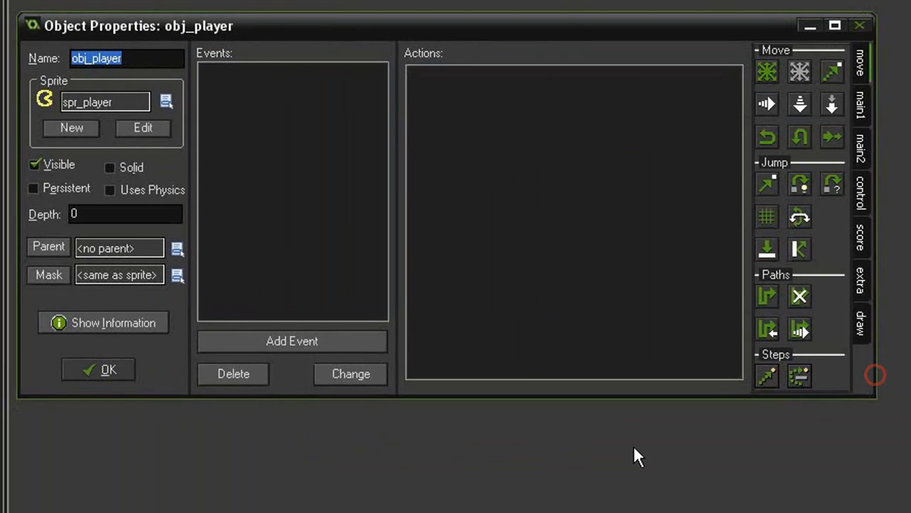
mouse_move(288, 210)
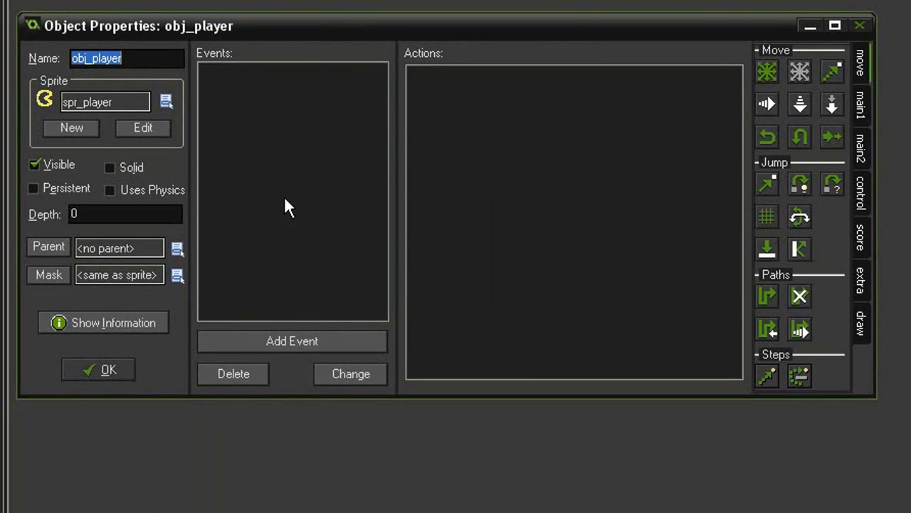
click(292, 340)
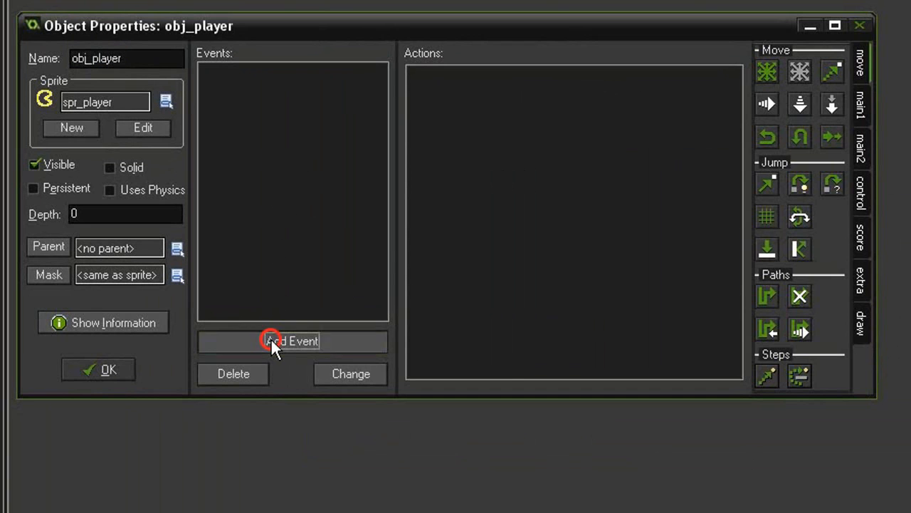
click(292, 340)
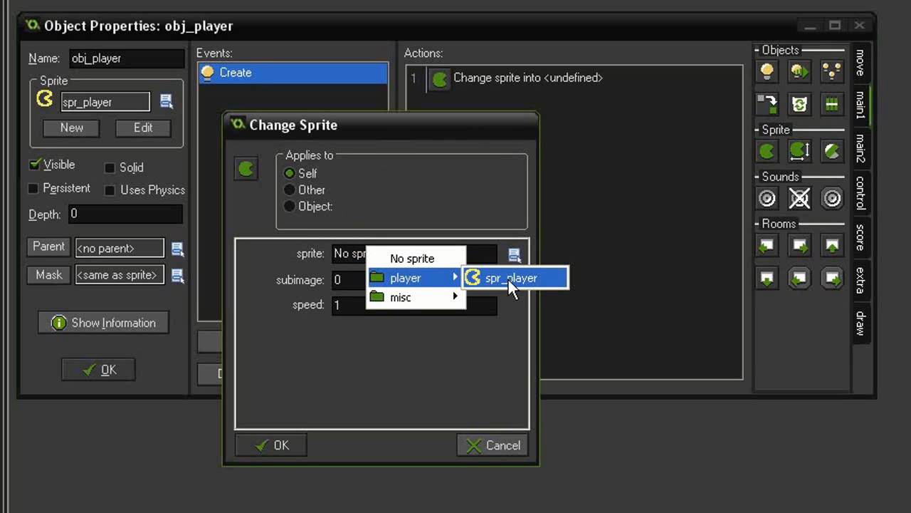
click(509, 278)
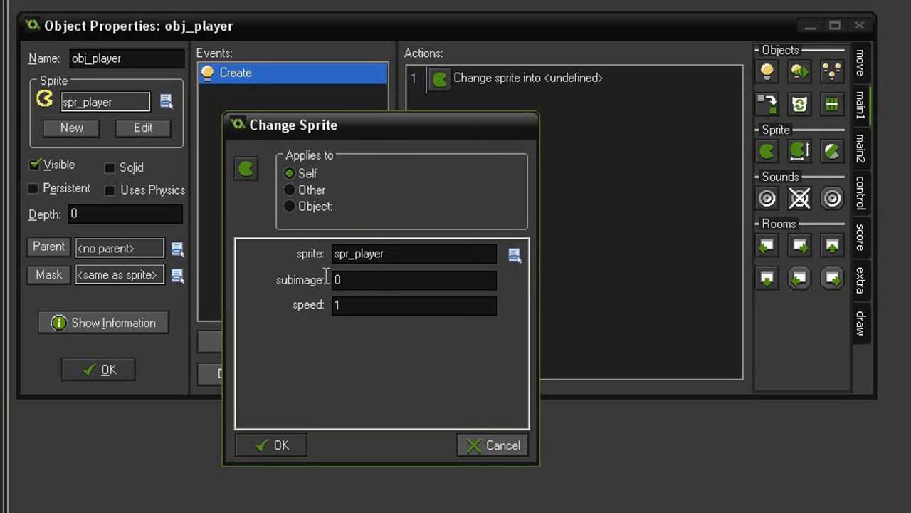
text(0)
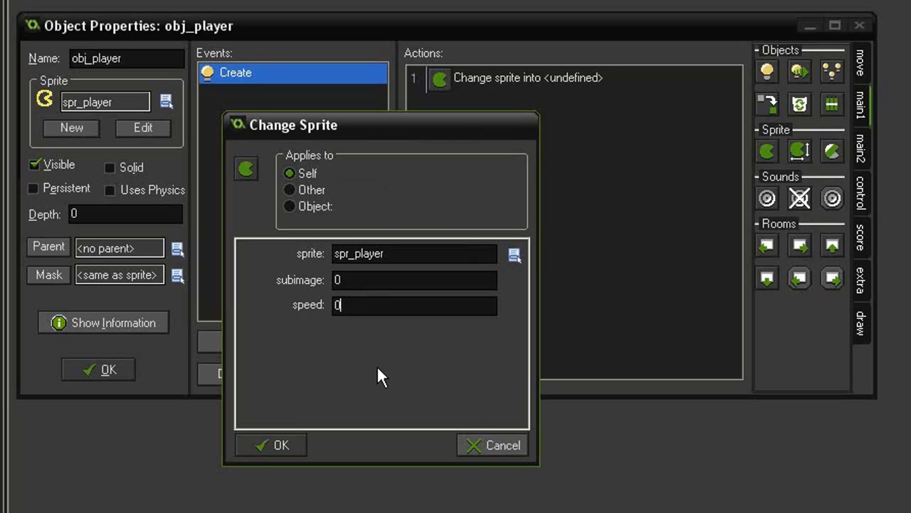
mouse_move(250, 312)
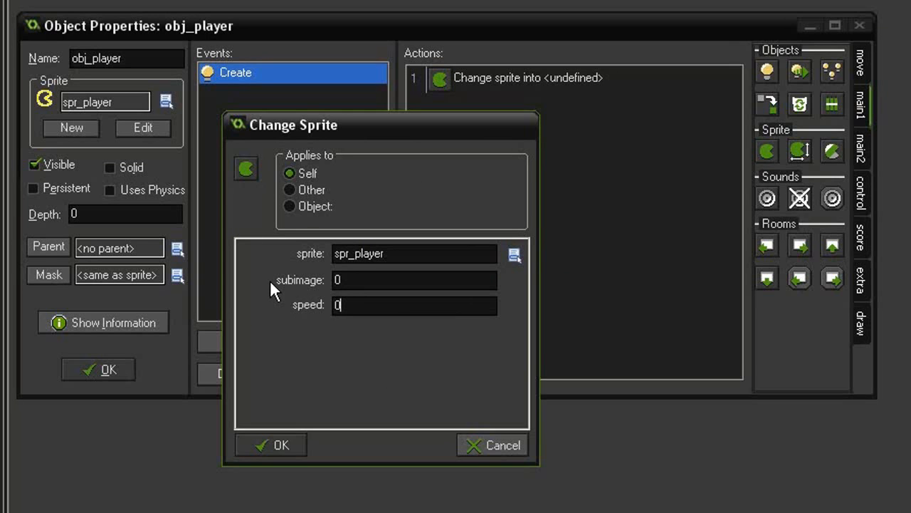
click(270, 444)
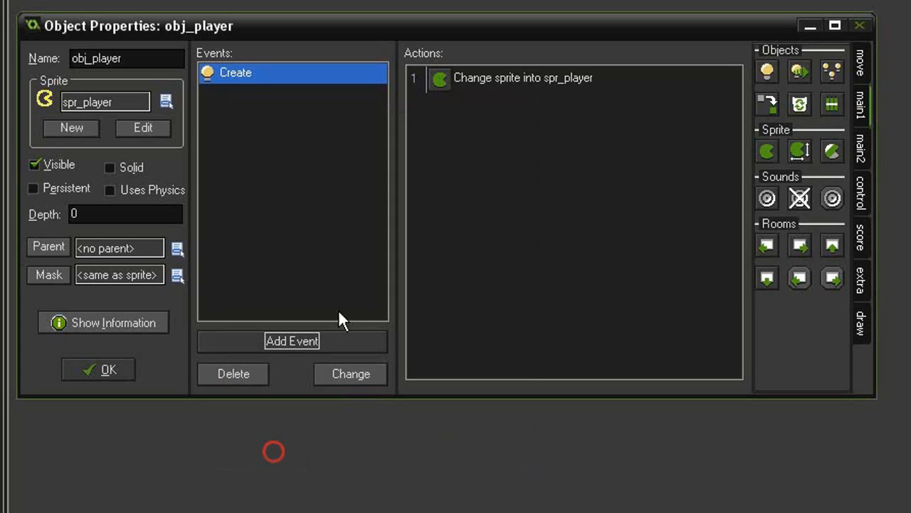
mouse_move(288, 288)
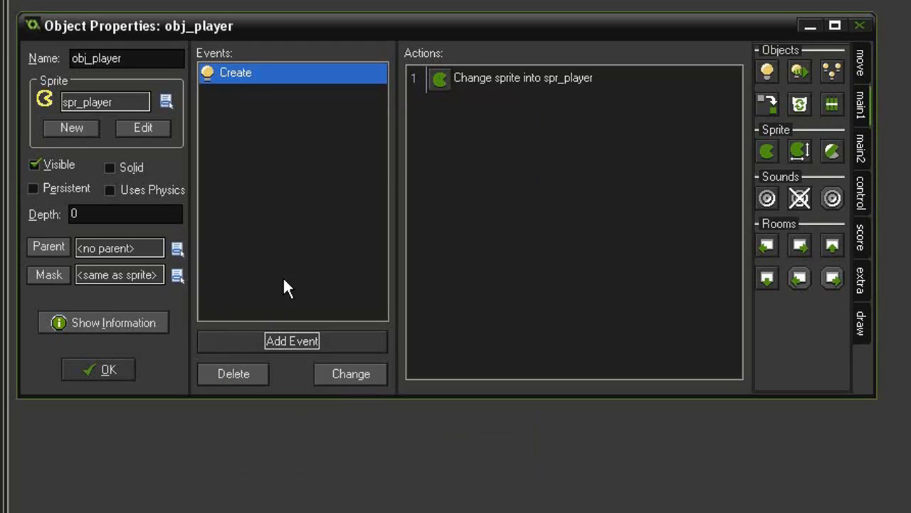
Add a Left key event with a 32×32 grid-alignment check and an empty block.
click(292, 341)
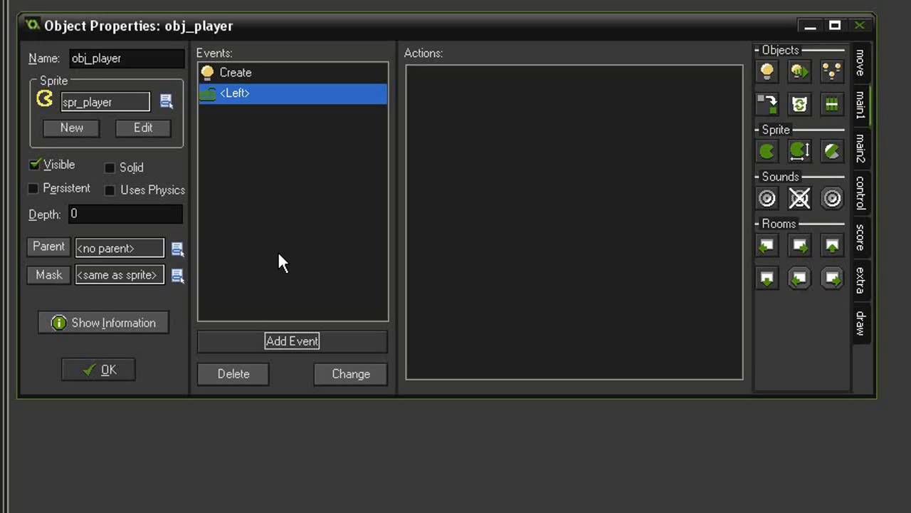
mouse_move(288, 256)
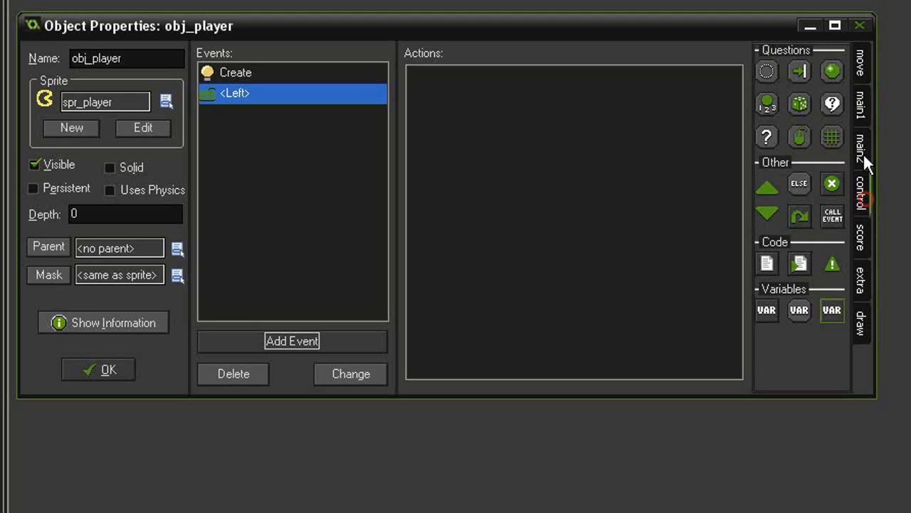
click(832, 137)
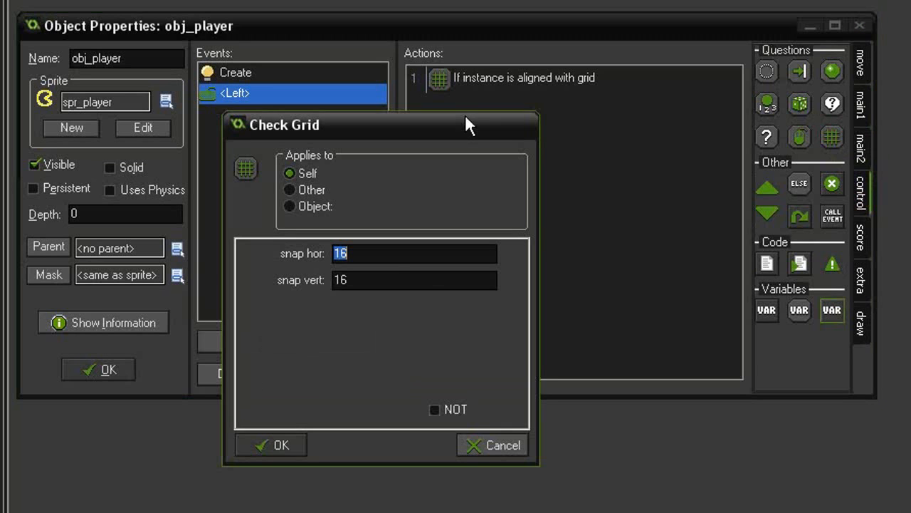
text(32)
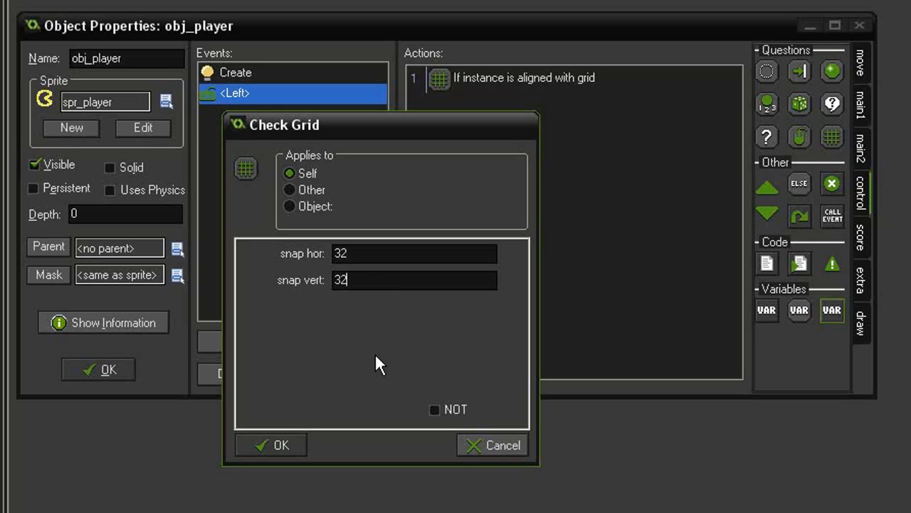
click(271, 444)
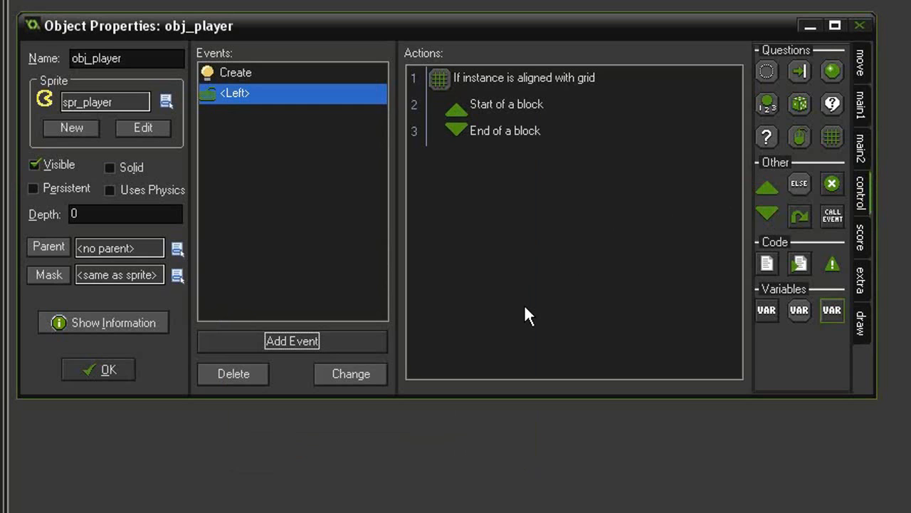
mouse_move(531, 316)
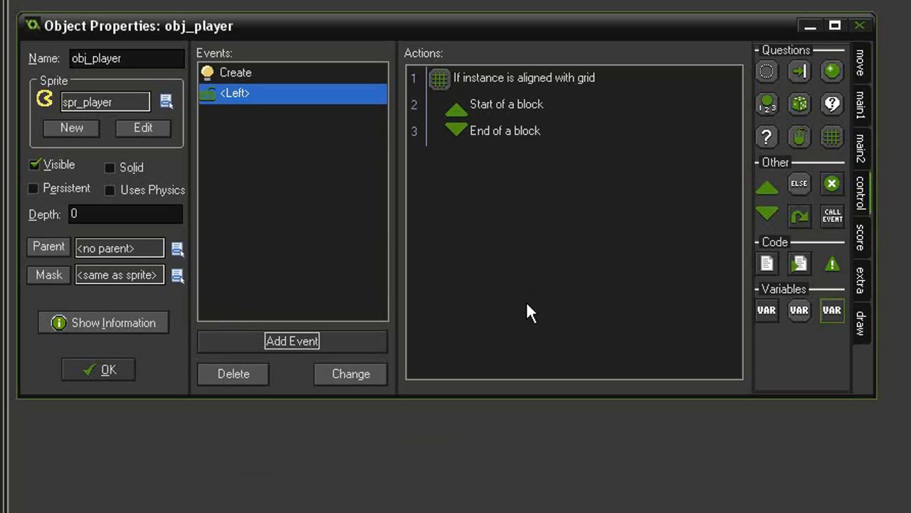
mouse_move(535, 280)
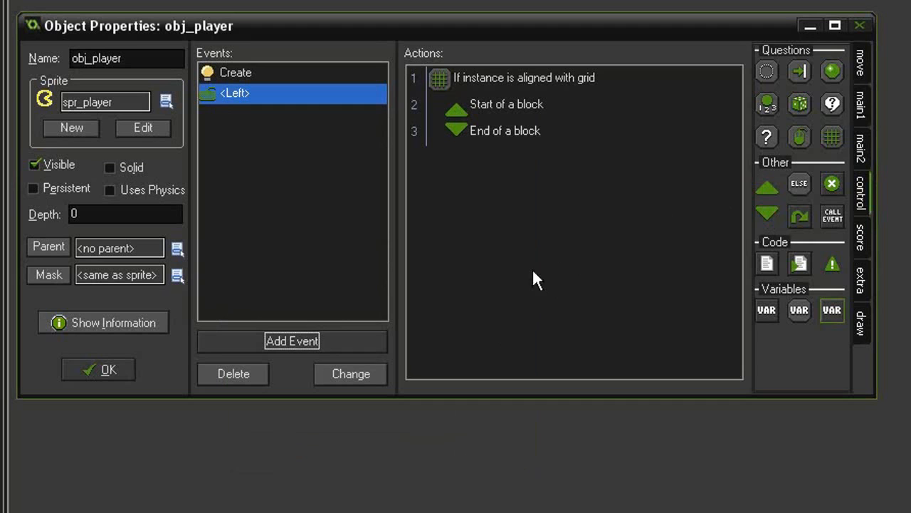
mouse_move(495, 306)
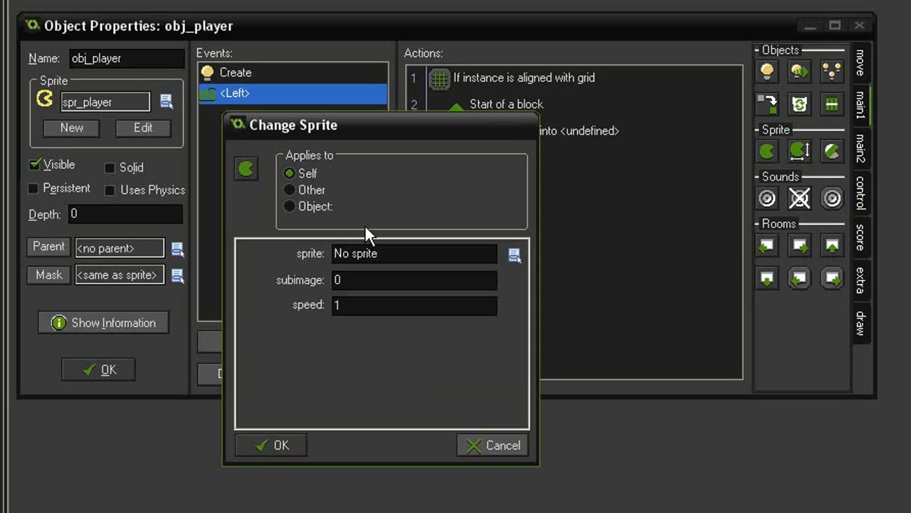
Add a spr_player sprite change to the Left event and begin an image_angle variable.
click(514, 255)
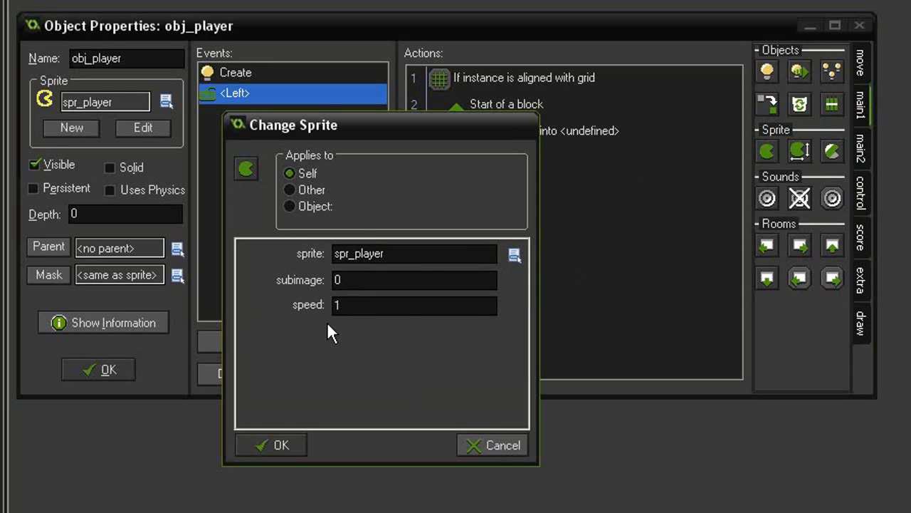
mouse_move(399, 368)
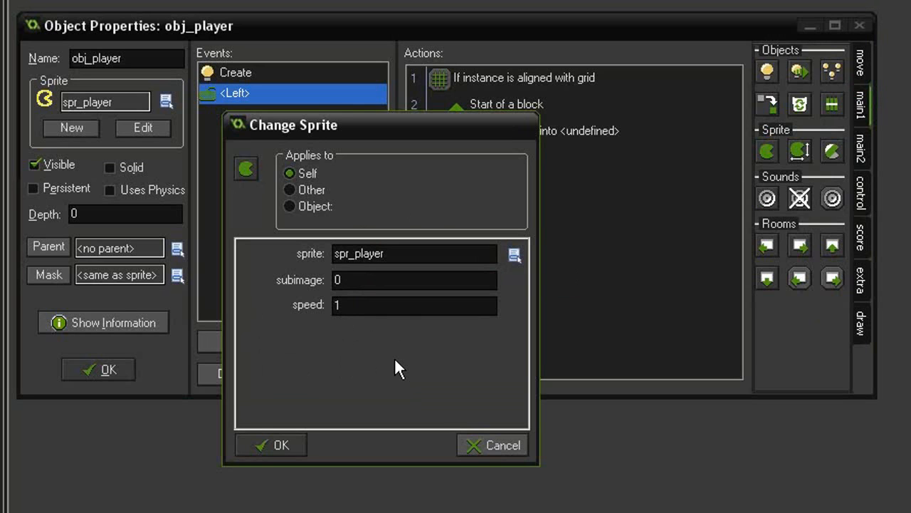
click(271, 444)
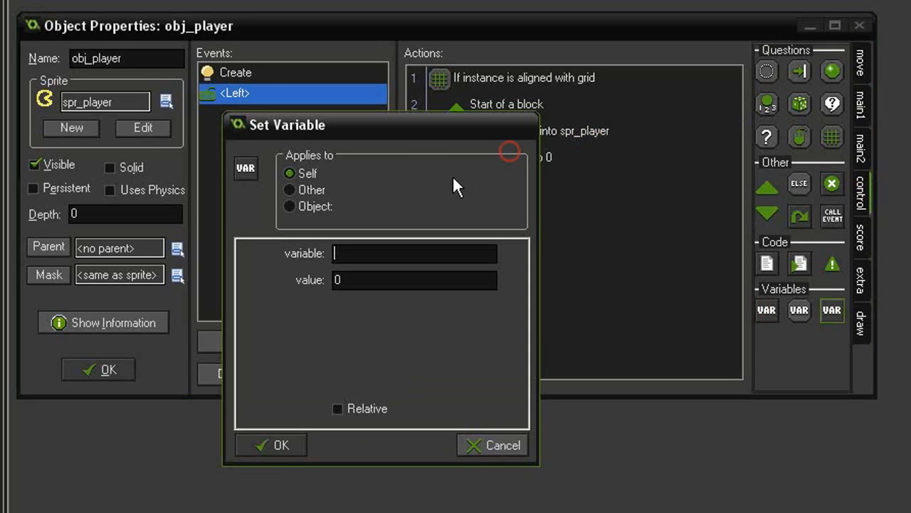
text(image_angle)
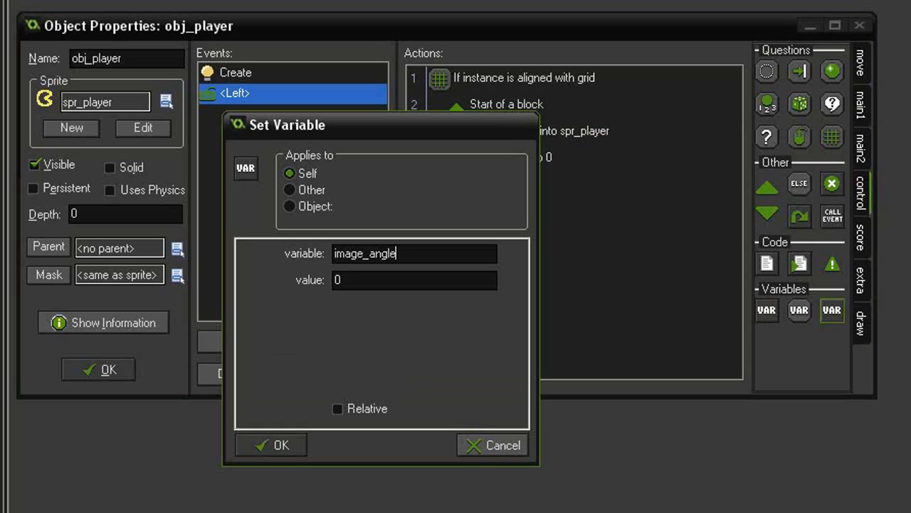
Set image_angle to 180 and start fixed leftward movement in the Left event.
text(180)
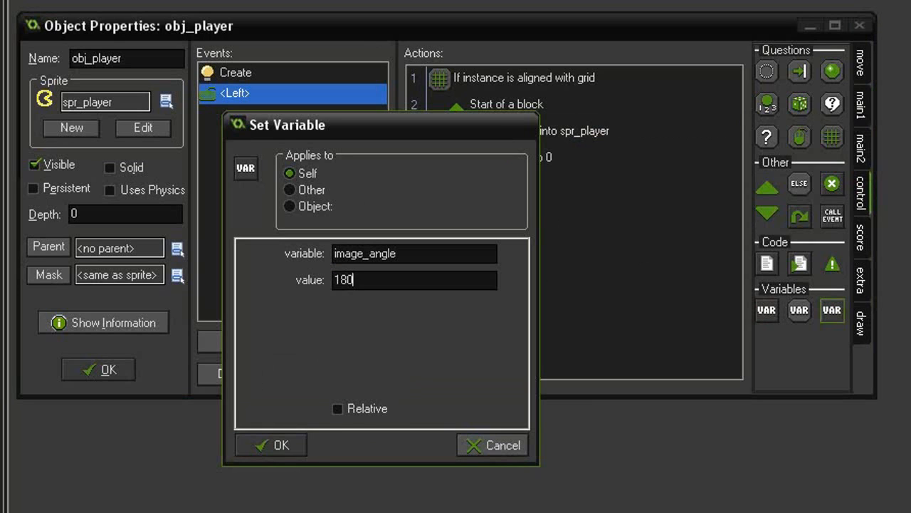
mouse_move(279, 322)
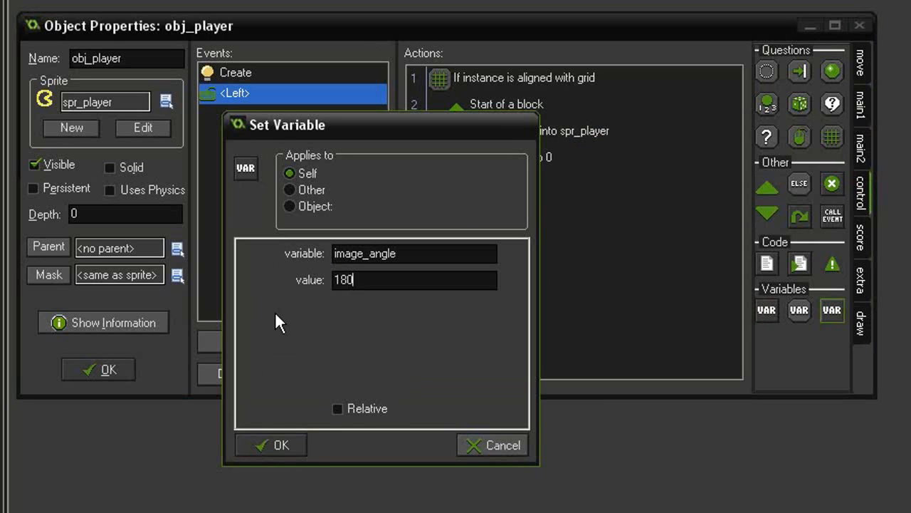
click(271, 444)
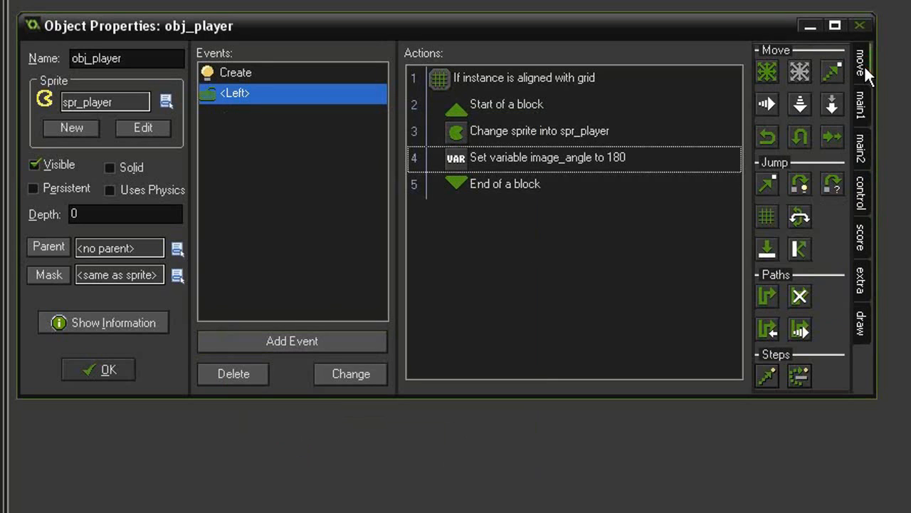
mouse_move(523, 192)
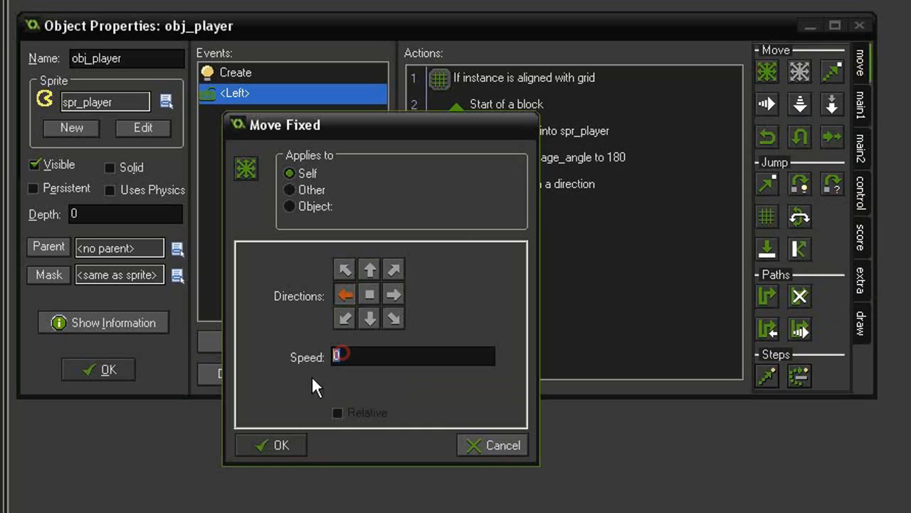
click(270, 444)
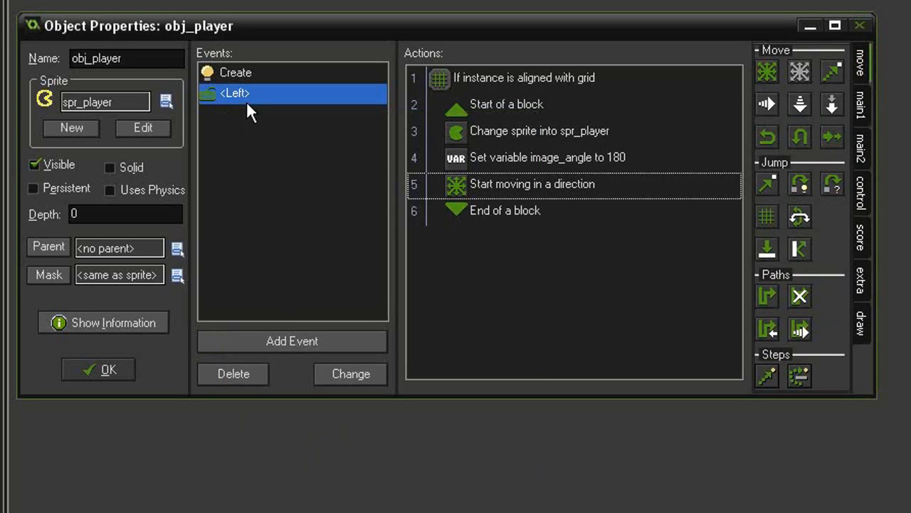
click(292, 340)
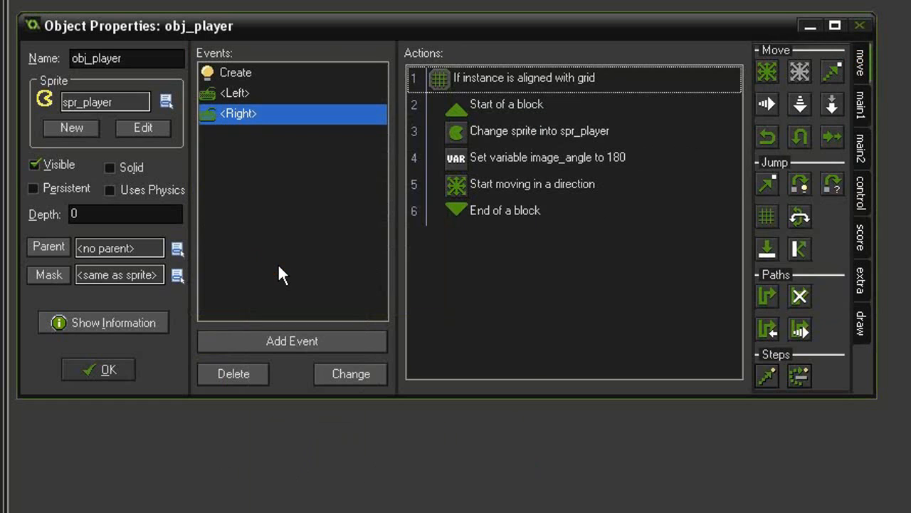
Duplicate the Left event into Up, Right and Down key events.
right_click(239, 113)
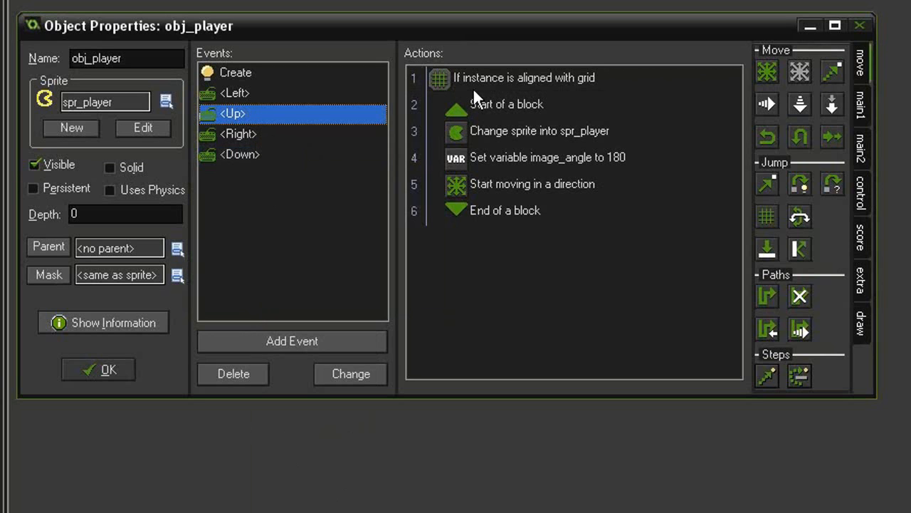
Change the Up event's image_angle to 90 and its movement direction to up.
double_click(548, 158)
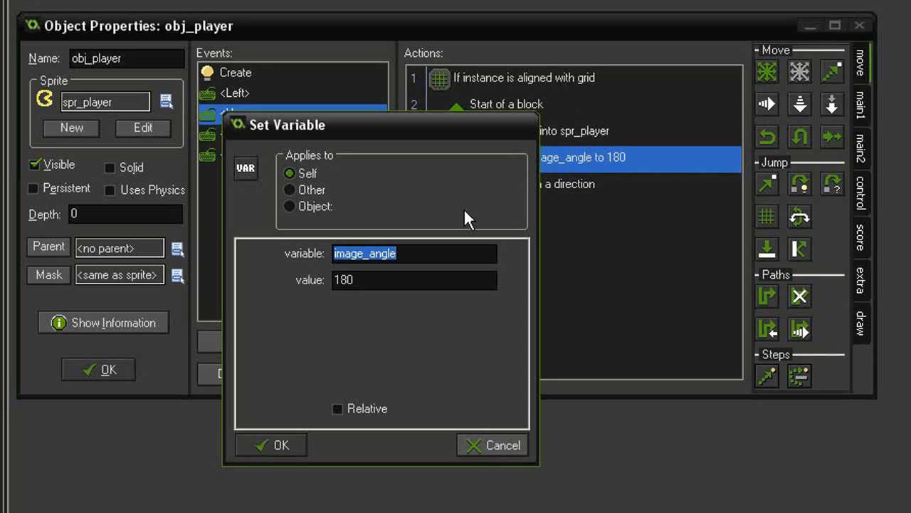
click(413, 279)
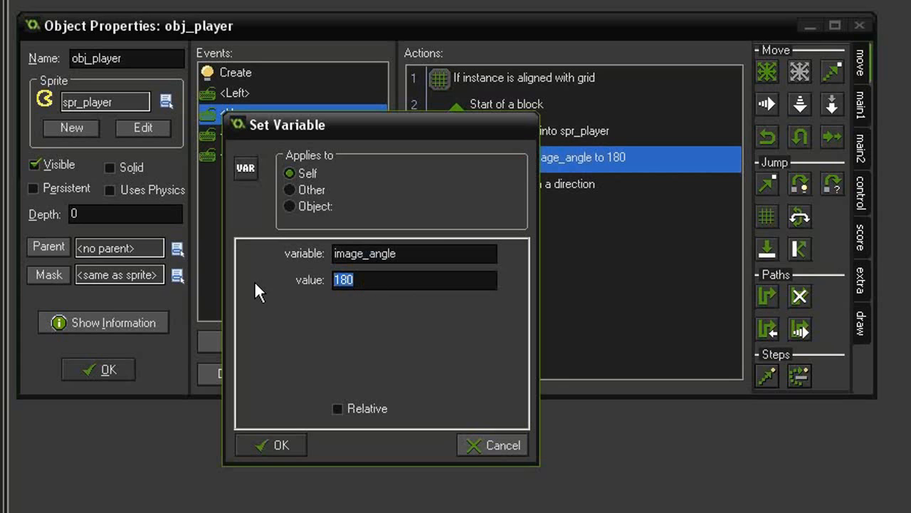
click(270, 444)
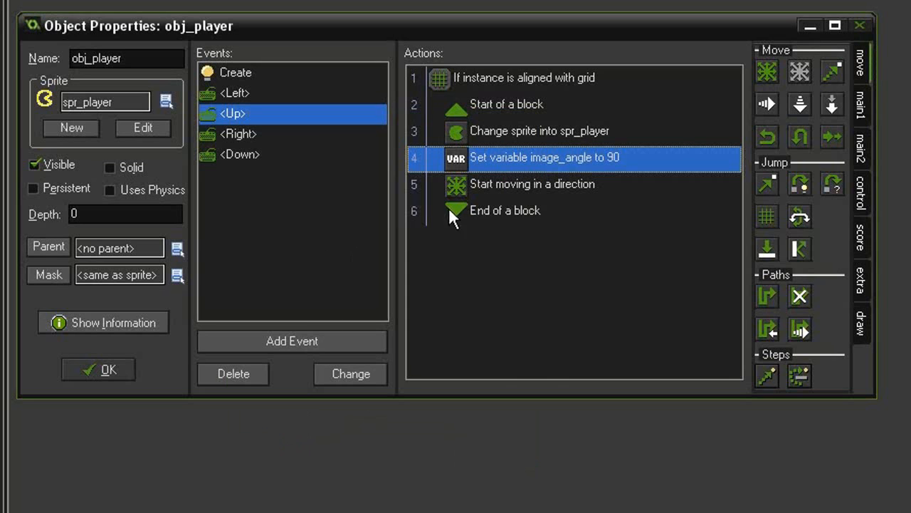
double_click(531, 184)
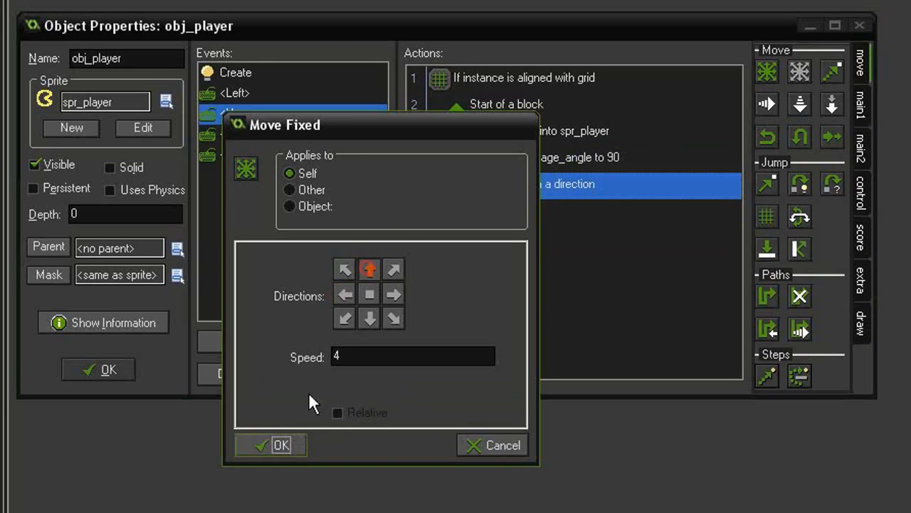
click(281, 445)
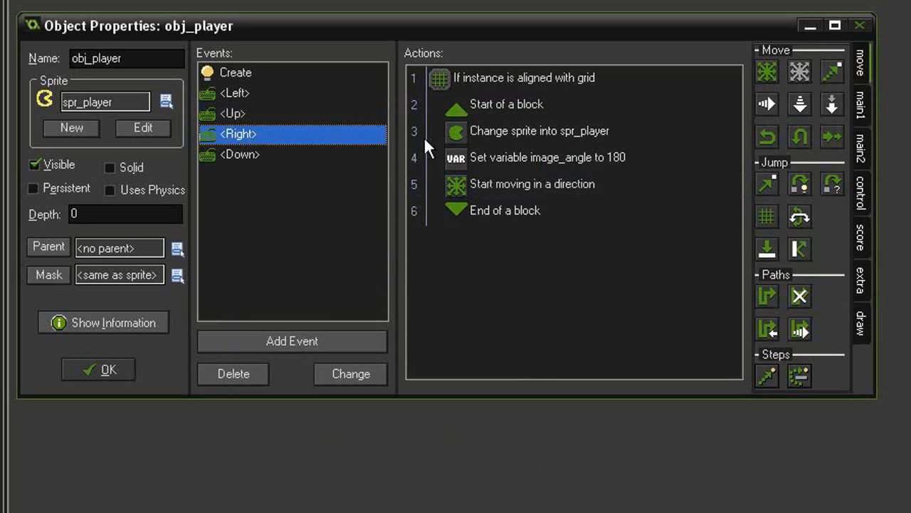
Change the Right event's image_angle to 0 and its movement direction to right.
double_click(547, 157)
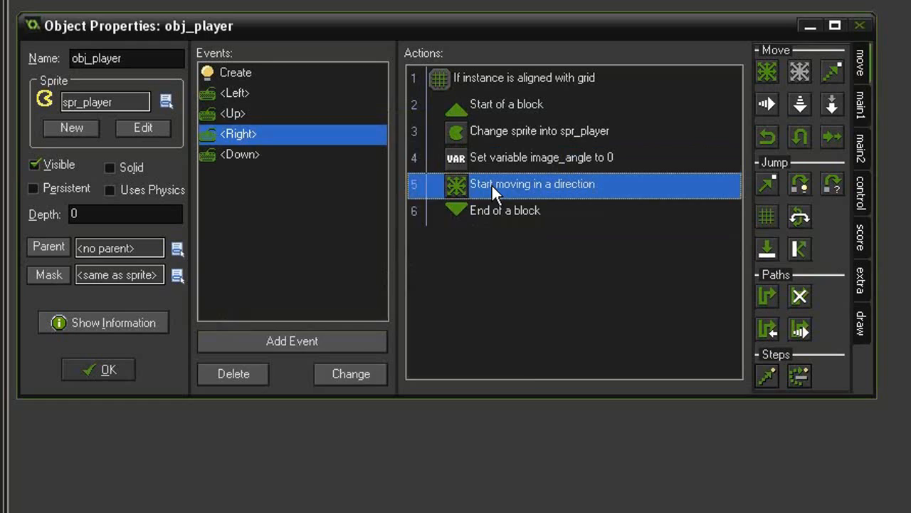
double_click(532, 184)
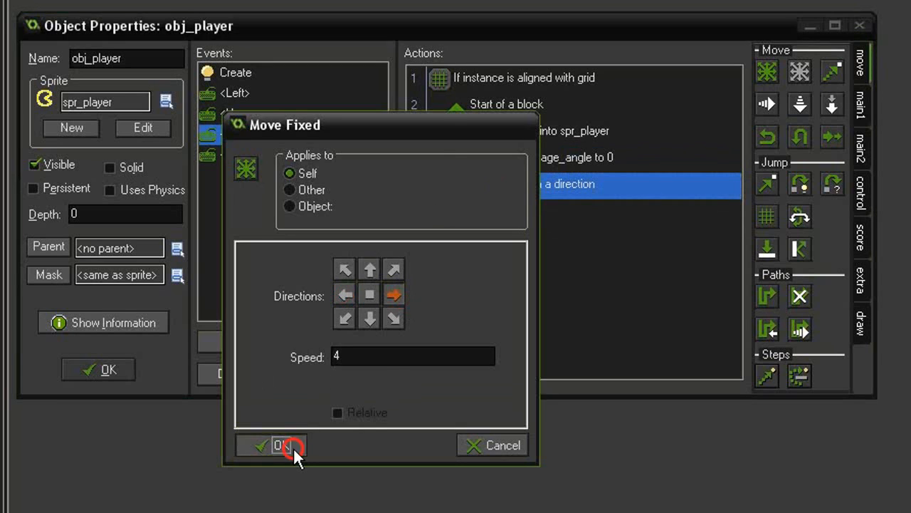
click(274, 445)
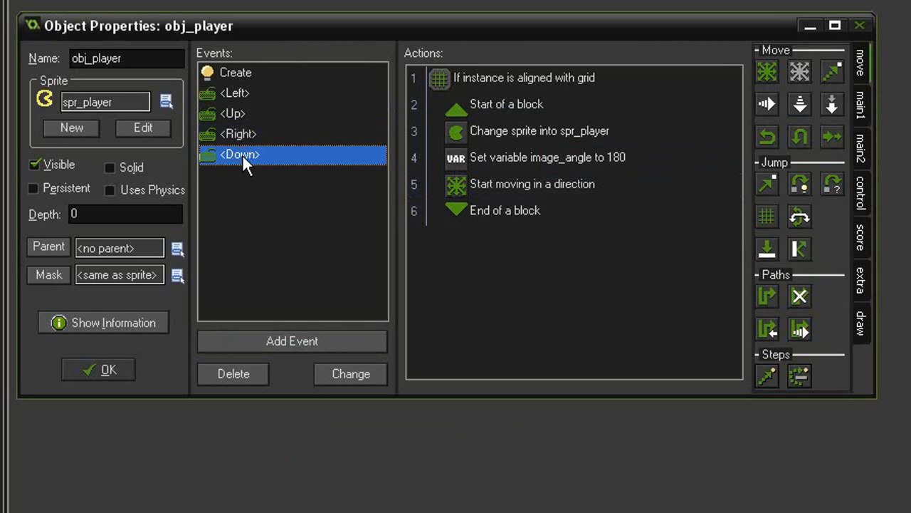
Change the Down event's image_angle to 270 and make it move downward.
double_click(547, 157)
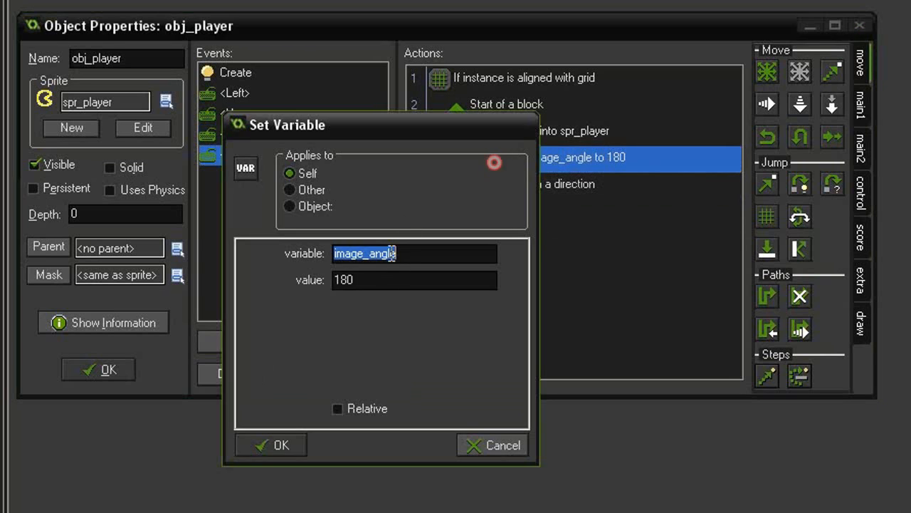
text(270)
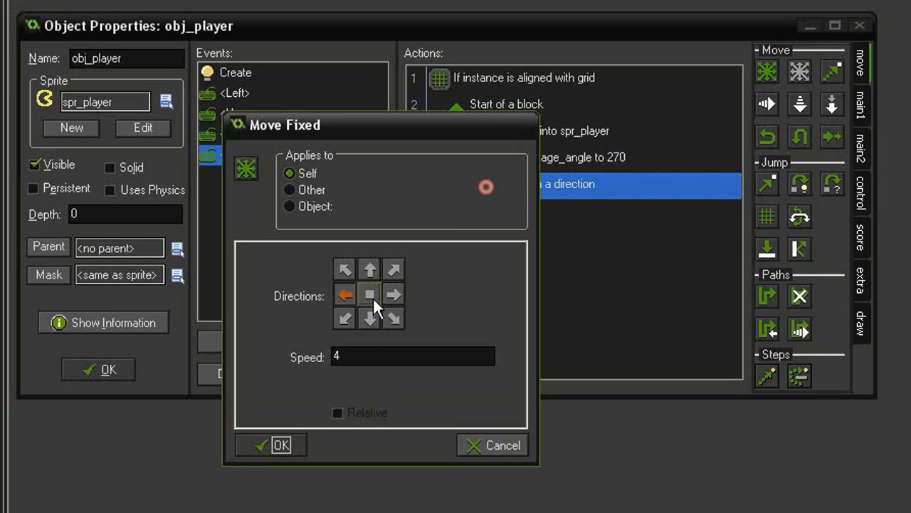
click(281, 444)
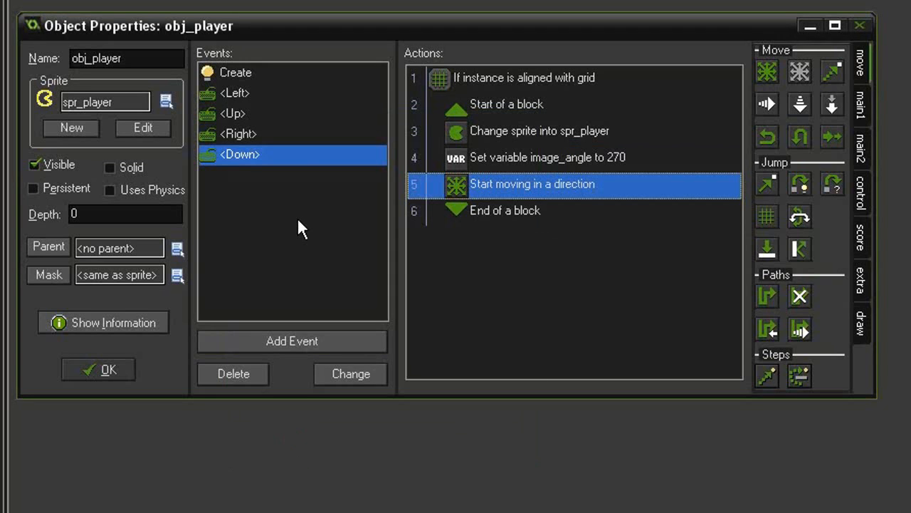
mouse_move(569, 187)
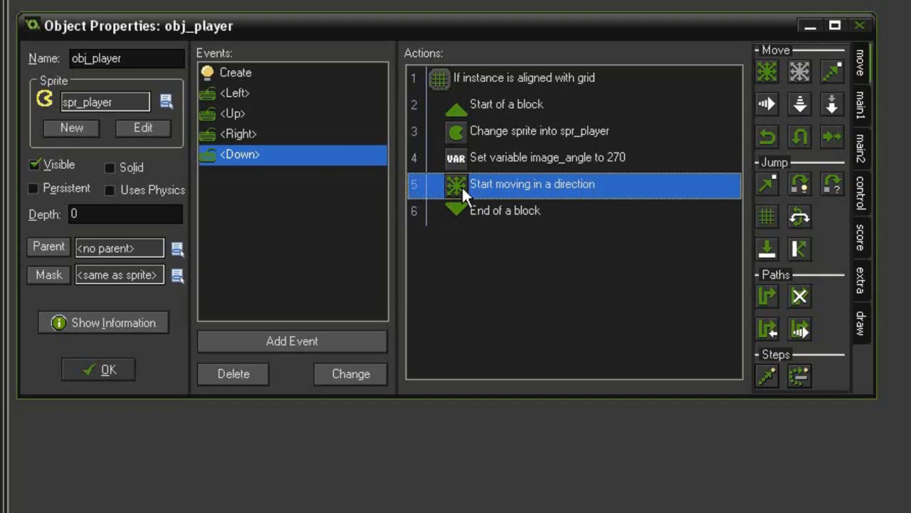
mouse_move(317, 146)
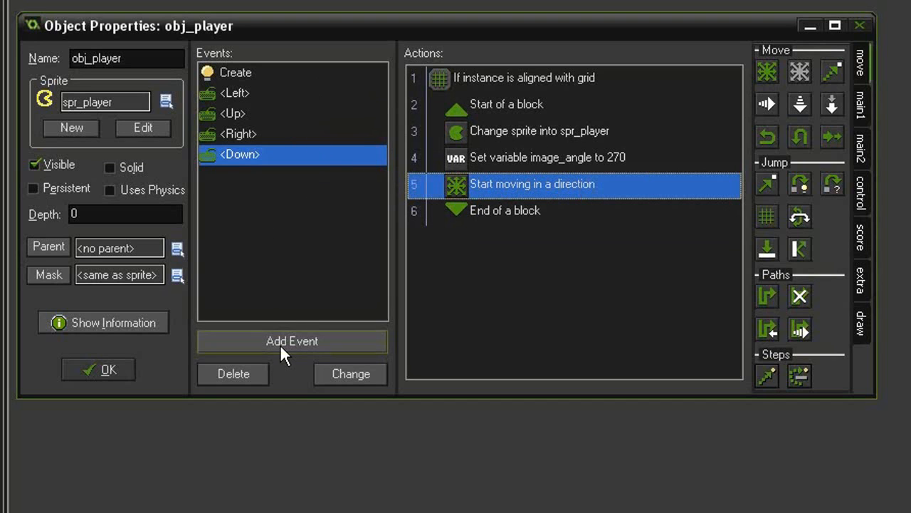
Add a <no key> event with a 32/16 grid check and a block showing spr_player at speed 0.
click(292, 341)
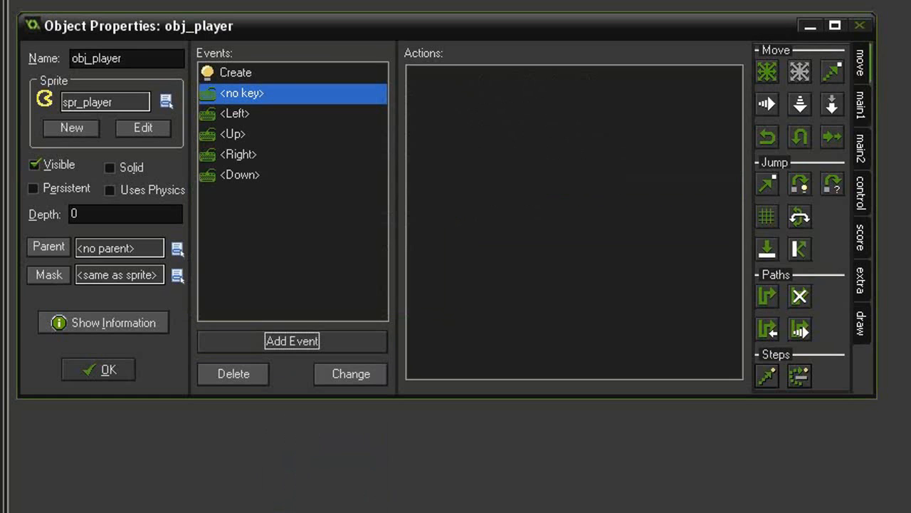
mouse_move(437, 438)
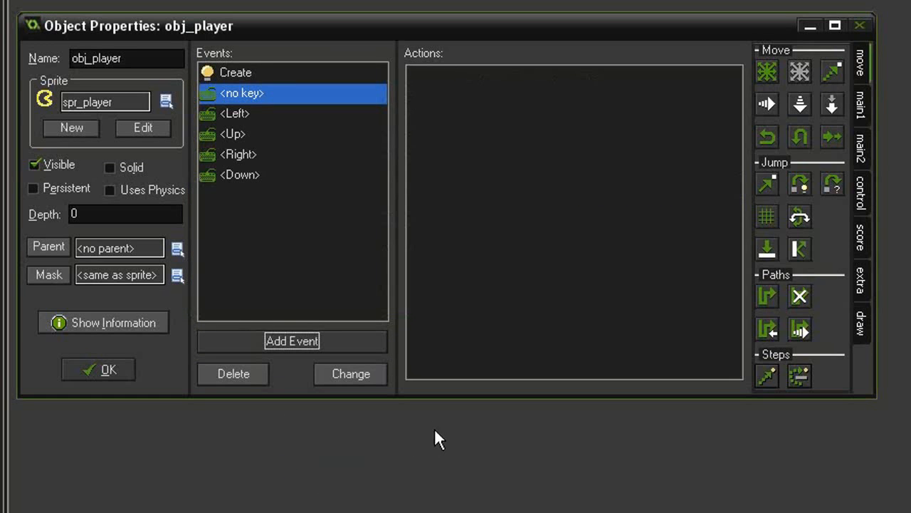
mouse_move(555, 224)
text(32)
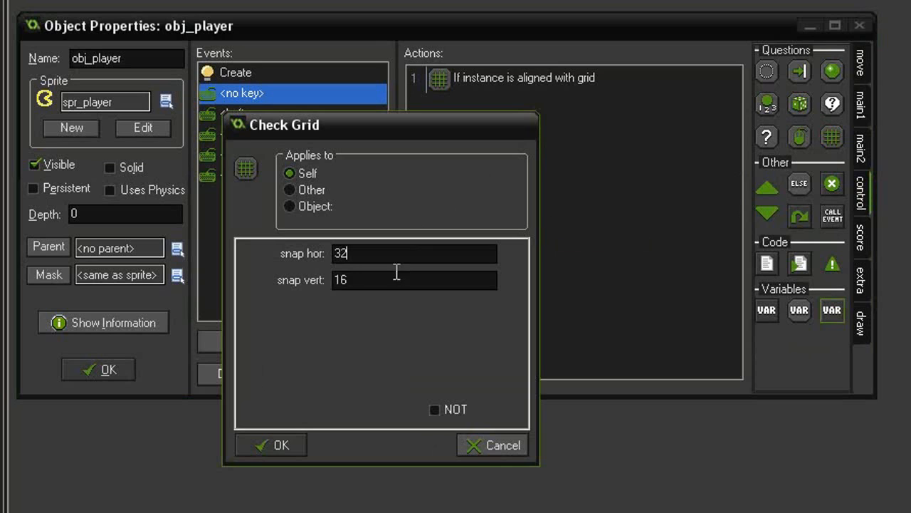
click(272, 445)
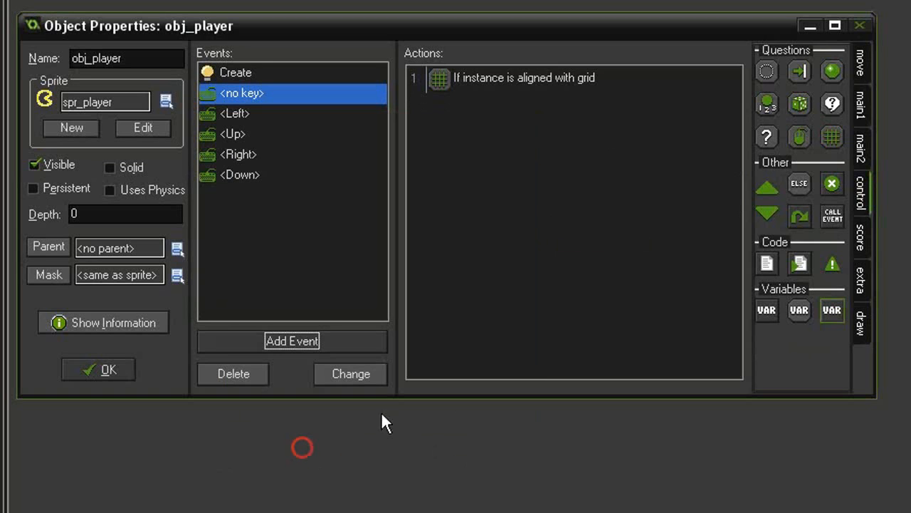
click(767, 187)
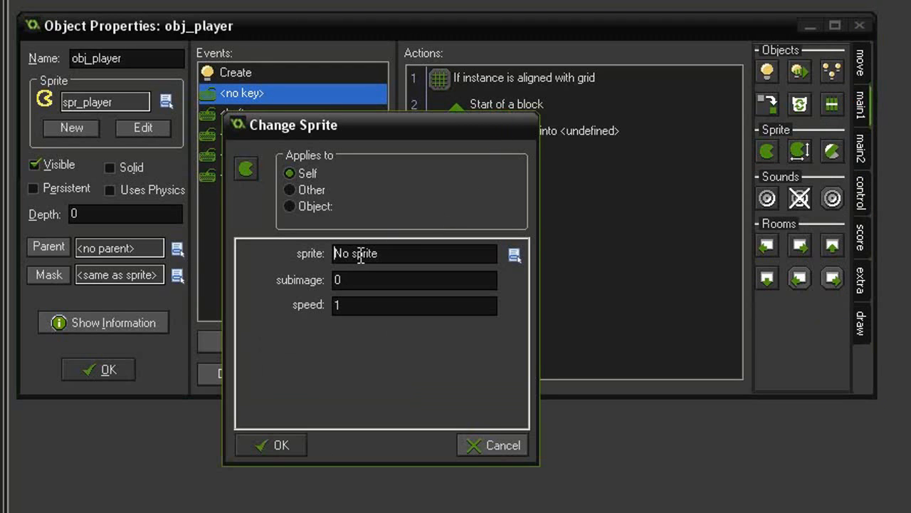
text(spr_player)
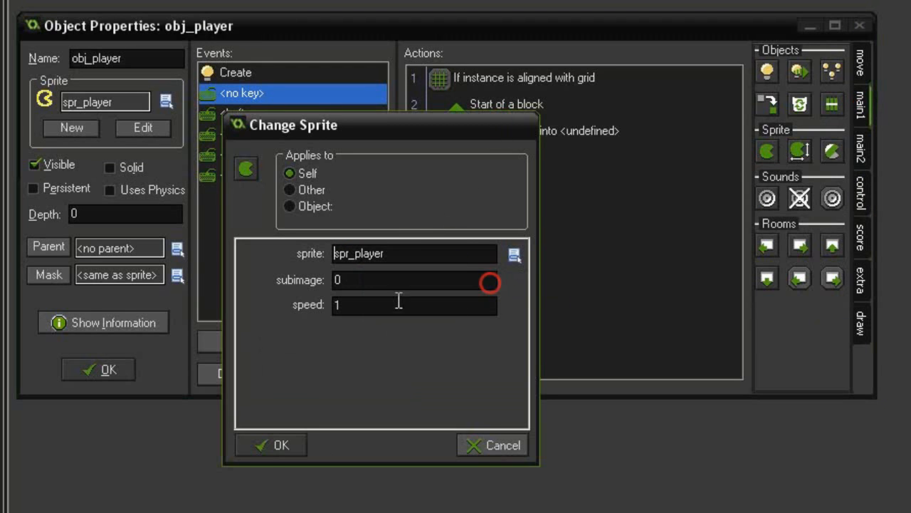
text(0)
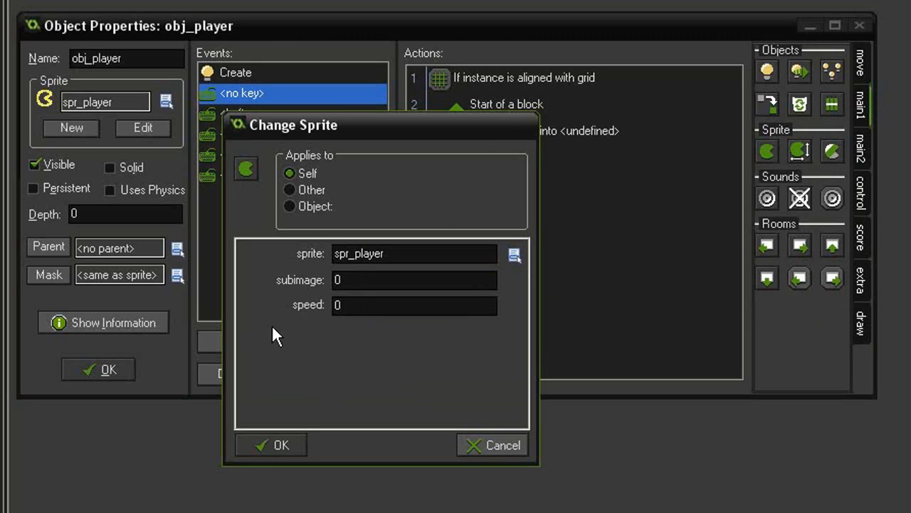
click(271, 444)
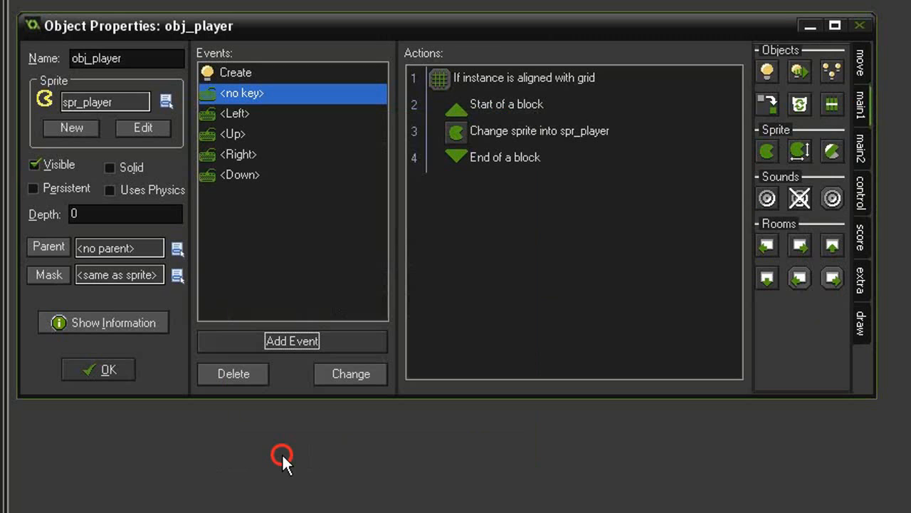
Add a Move Fixed action with the stop direction and speed 0 to the no-key block.
click(861, 65)
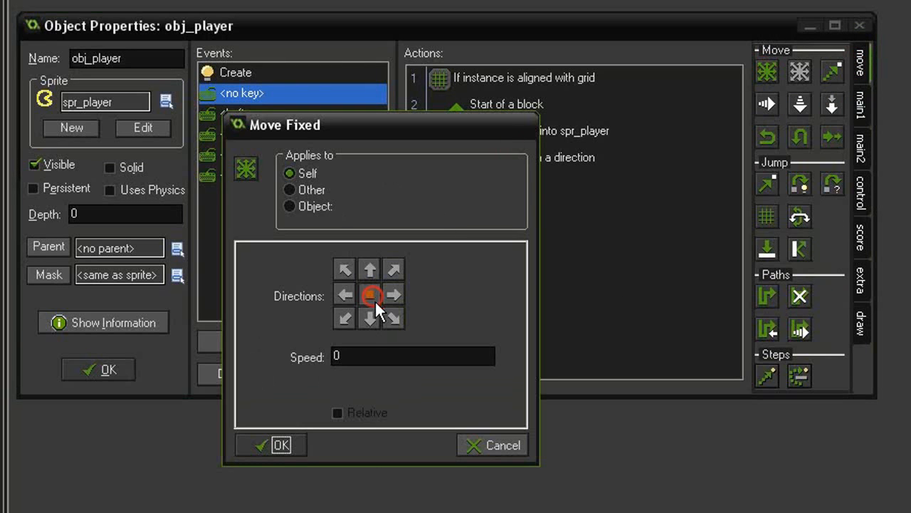
click(270, 444)
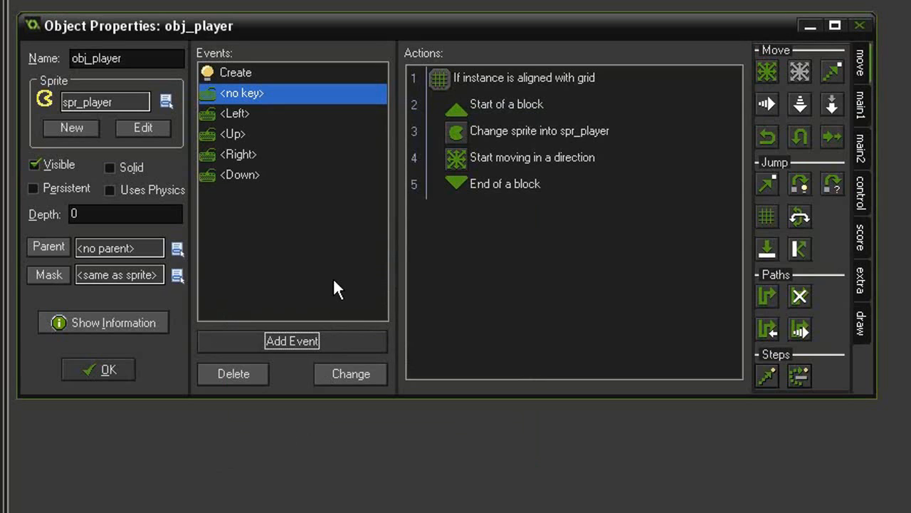
mouse_move(320, 270)
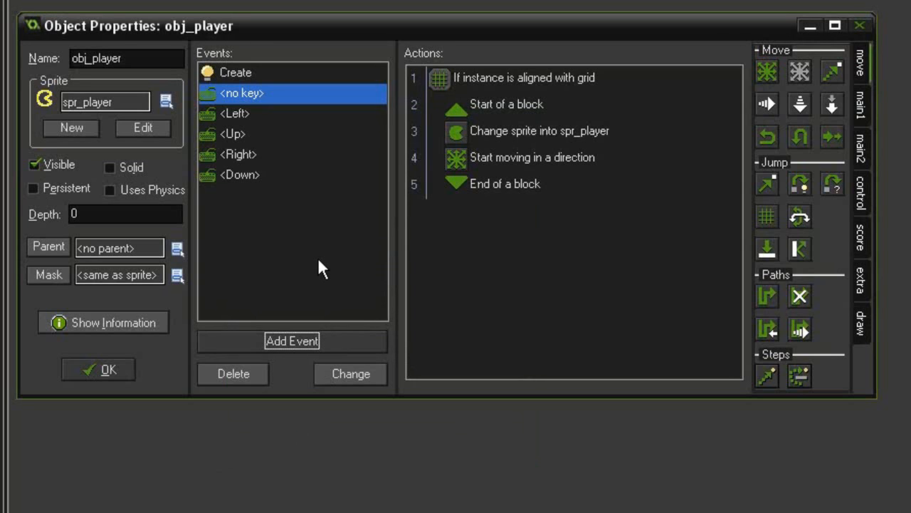
mouse_move(274, 236)
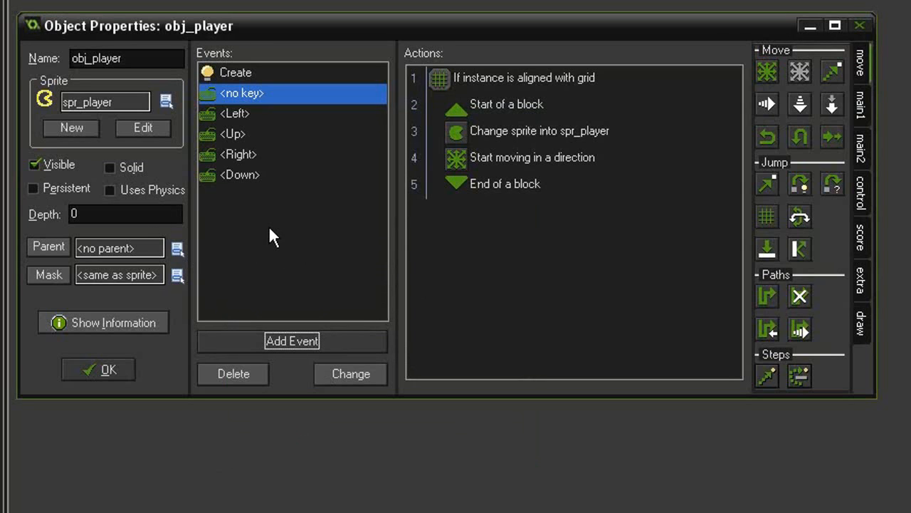
mouse_move(276, 214)
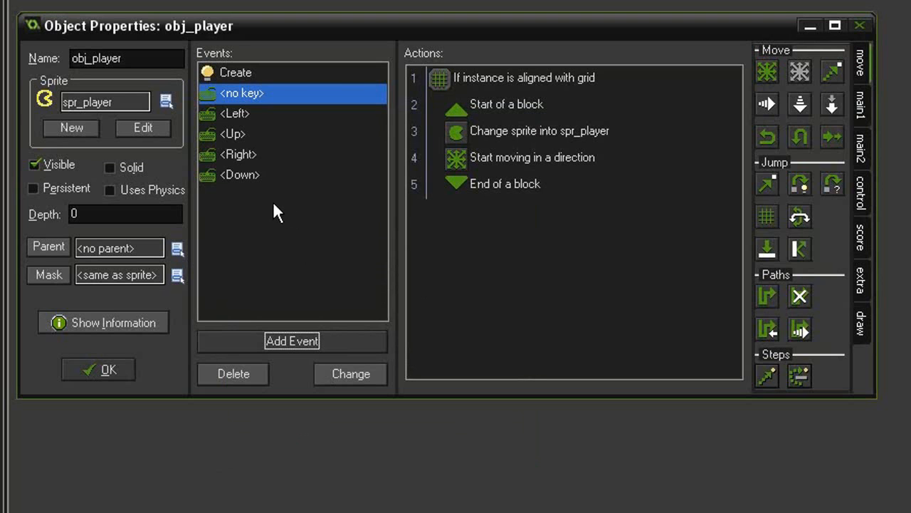
Add an Outside Room event with Wrap Screen set to both directions.
click(292, 341)
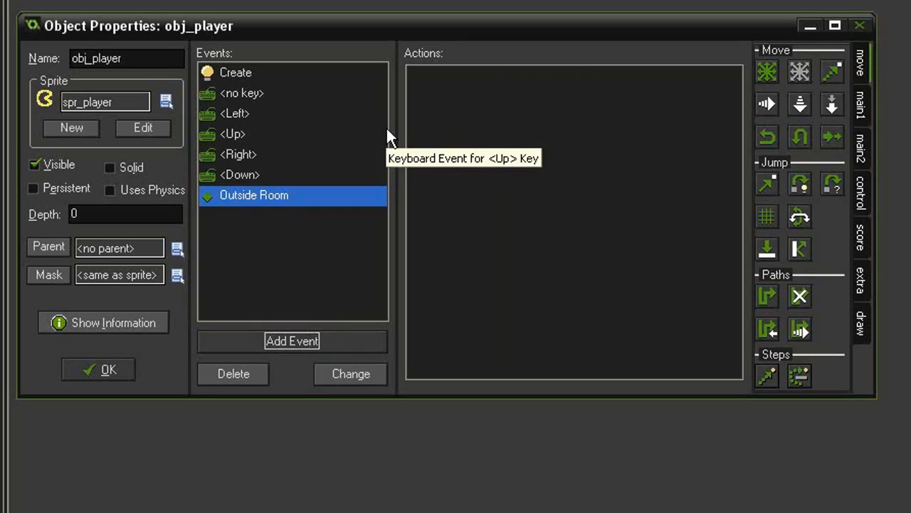
mouse_move(801, 221)
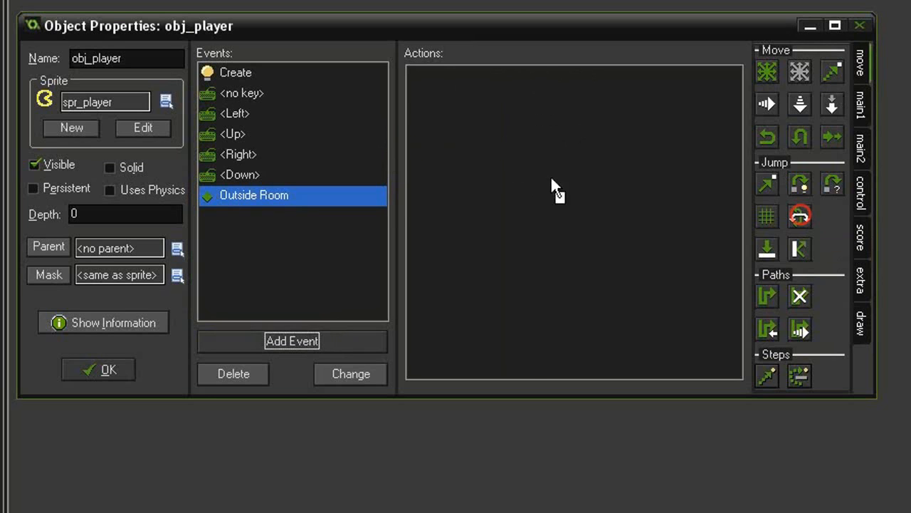
click(798, 215)
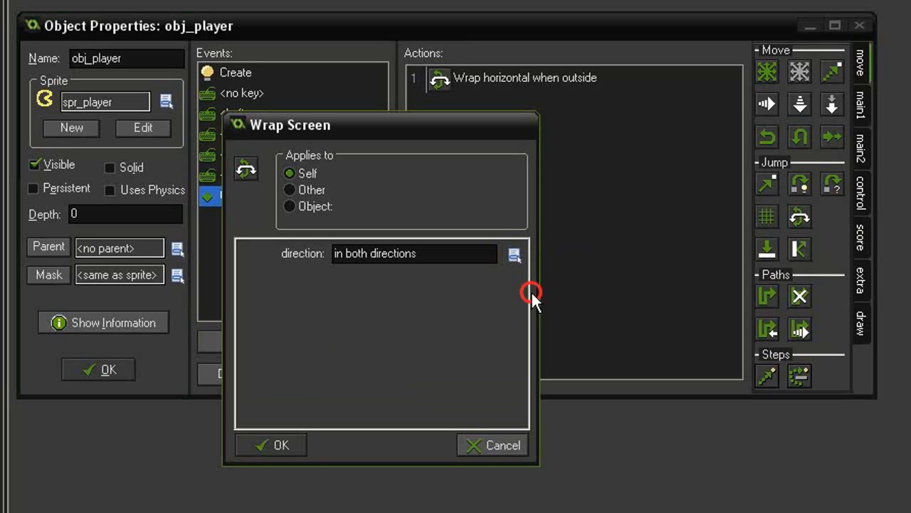
mouse_move(427, 308)
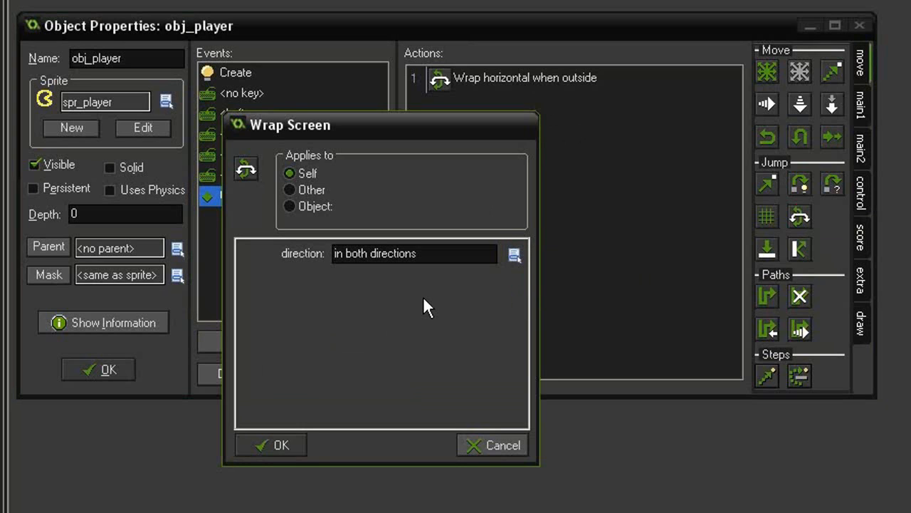
mouse_move(383, 307)
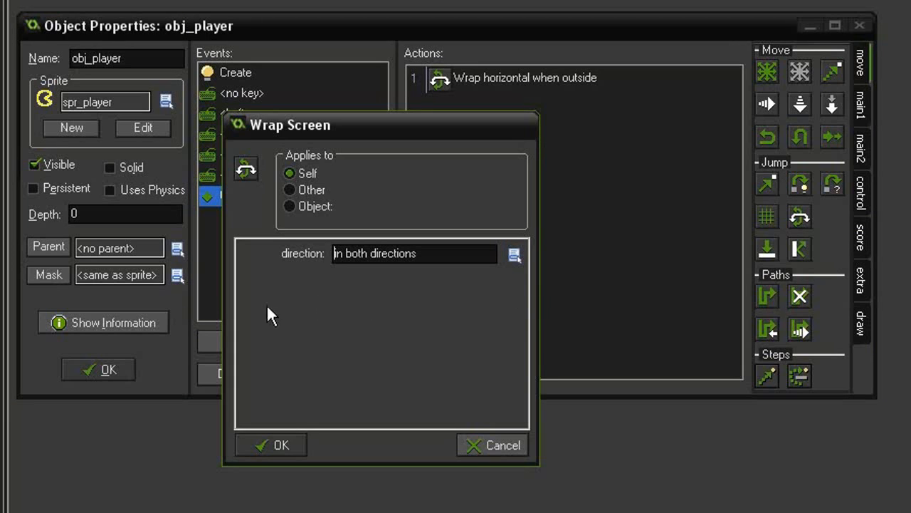
mouse_move(384, 307)
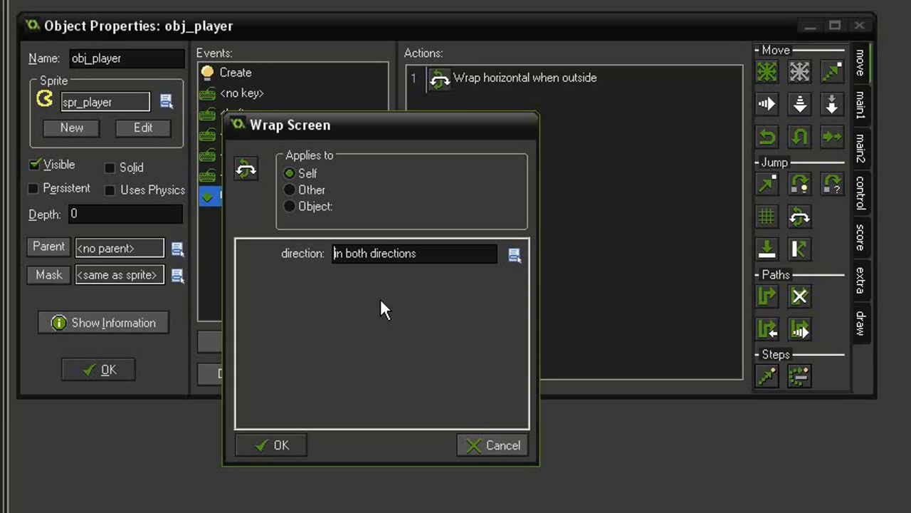
mouse_move(358, 461)
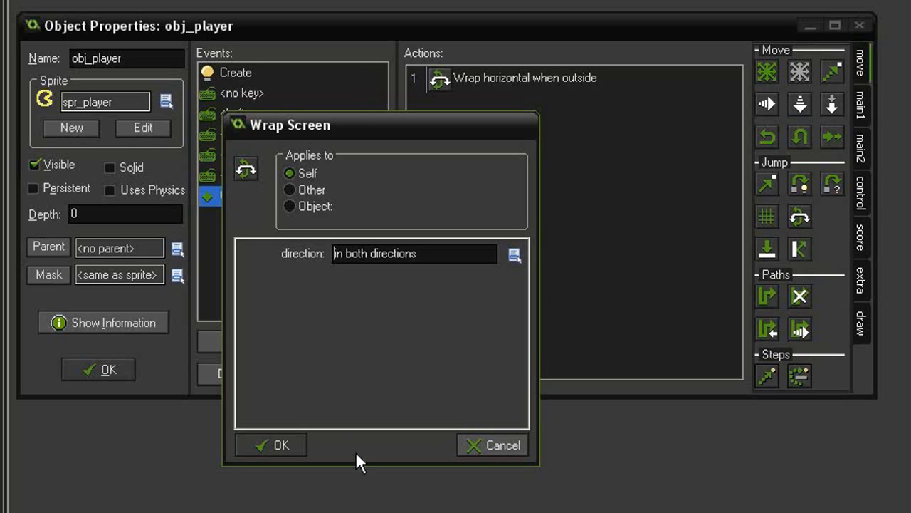
mouse_move(348, 322)
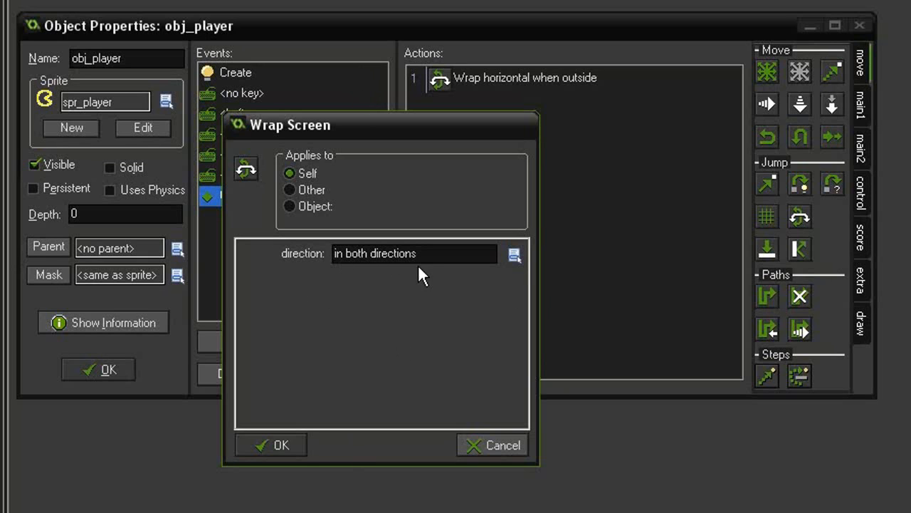
click(271, 444)
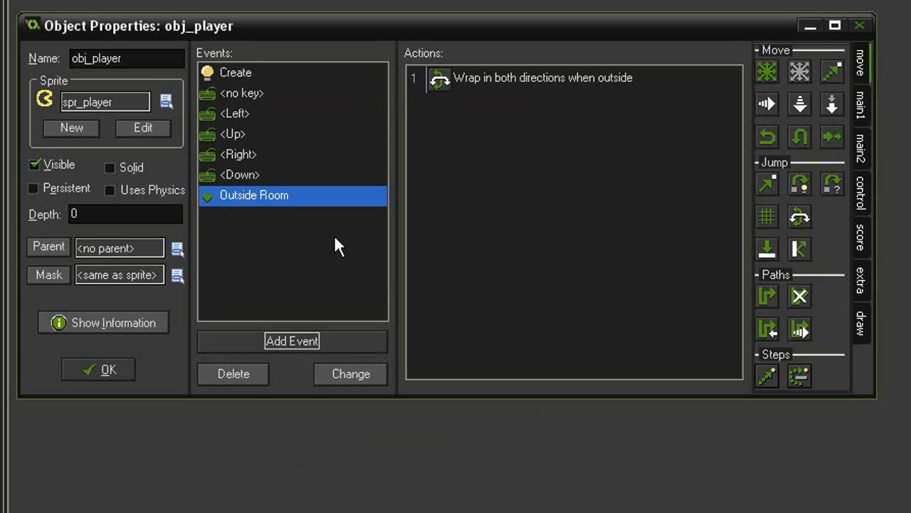
mouse_move(267, 305)
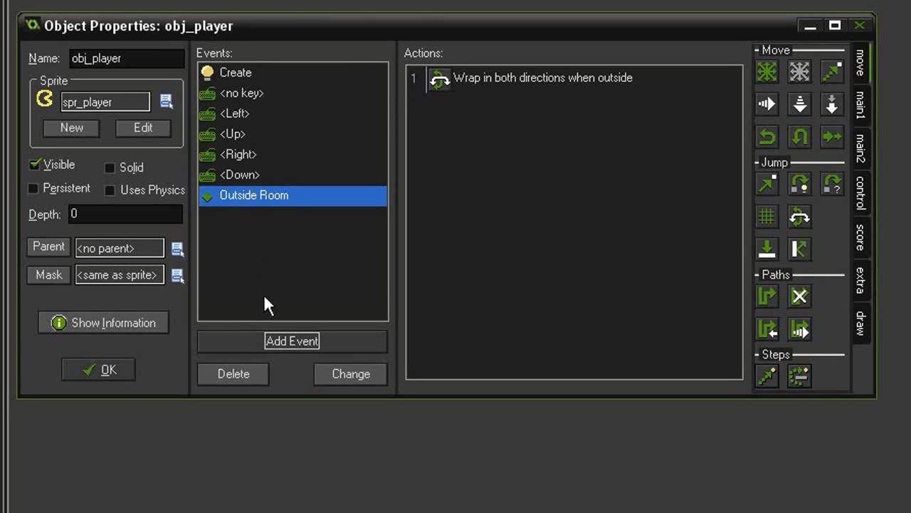
click(291, 341)
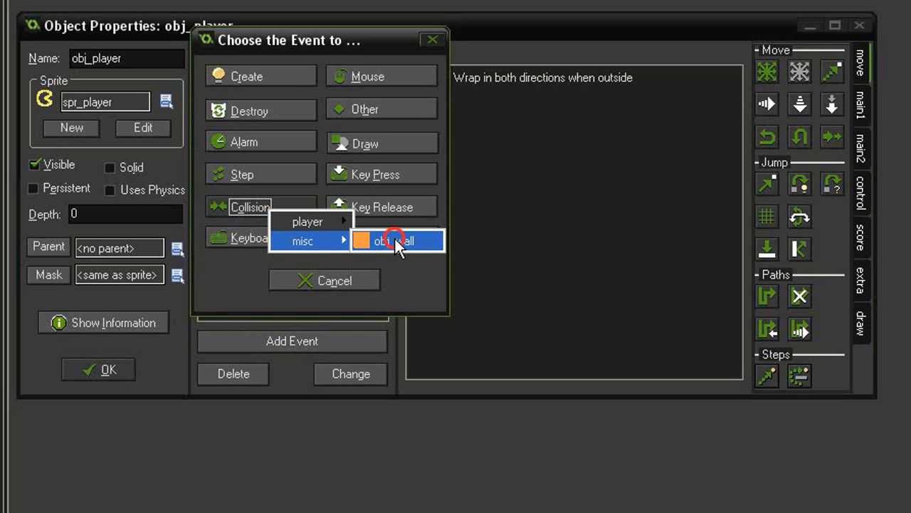
Add an obj_wall collision event with a grid check and stop movement, then close obj_player.
click(397, 240)
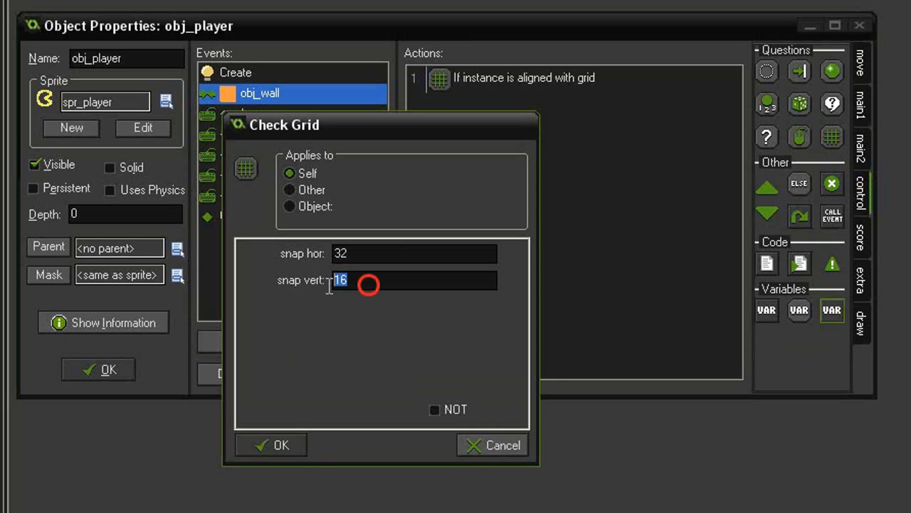
click(271, 444)
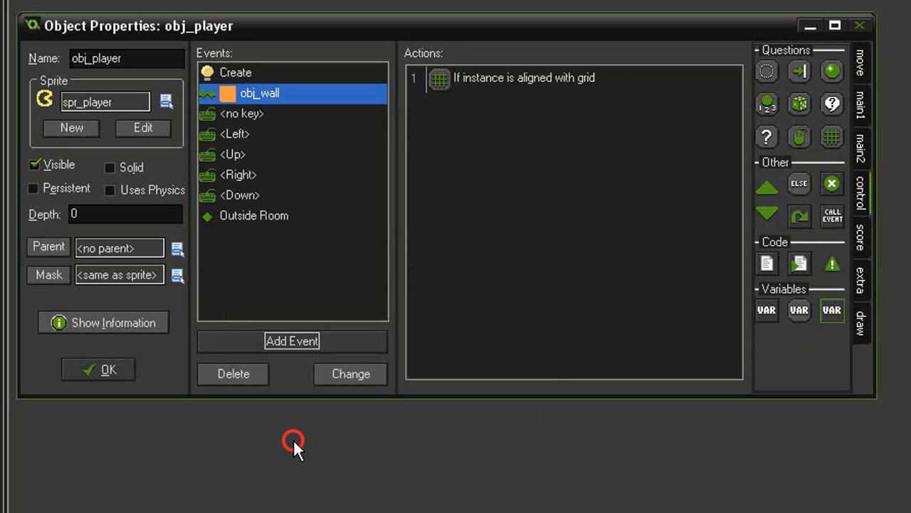
mouse_move(862, 71)
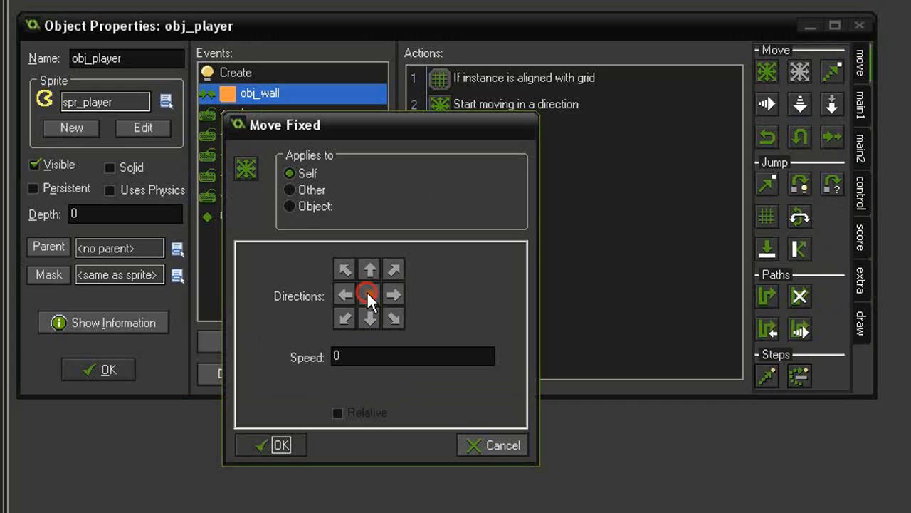
click(369, 294)
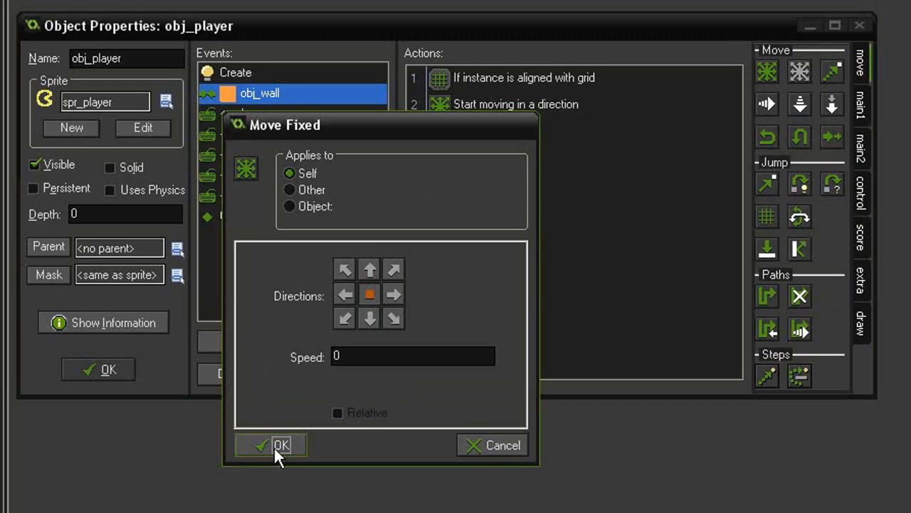
click(281, 444)
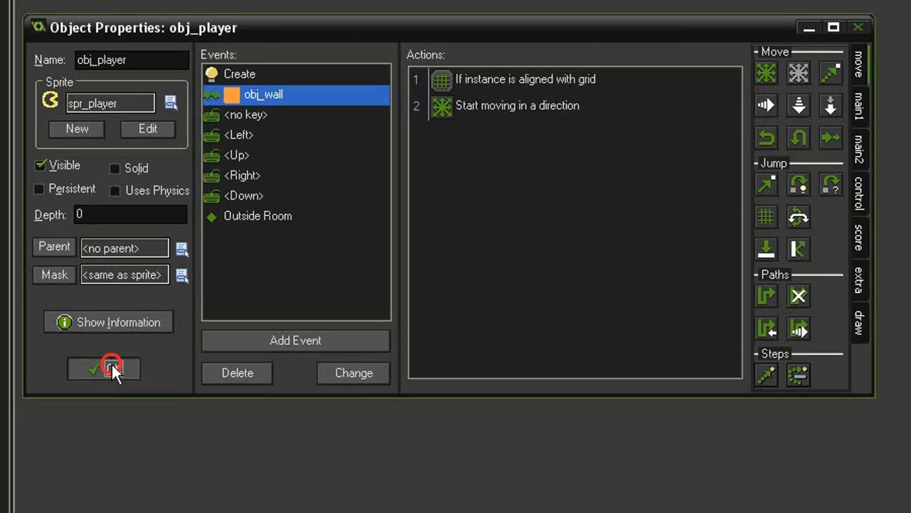
click(103, 368)
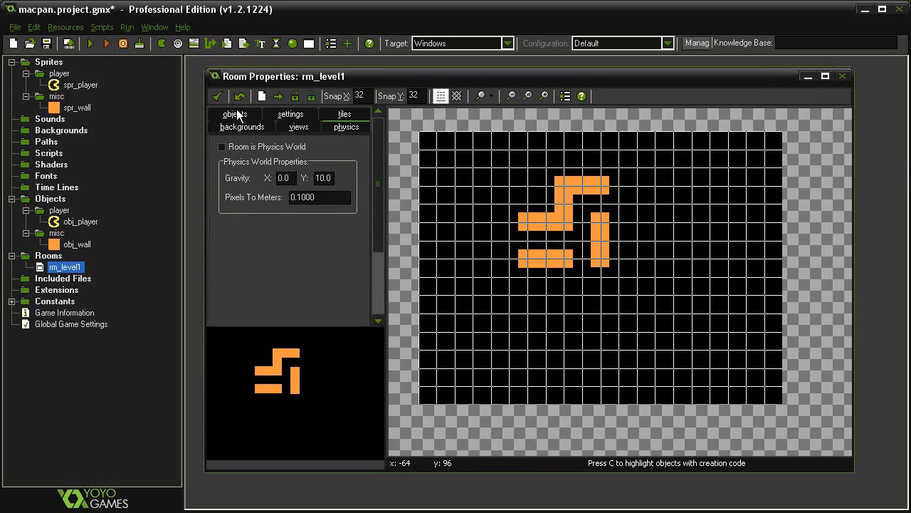
Place an obj_player instance below the orange walls in rm_level1 and run the game.
click(241, 126)
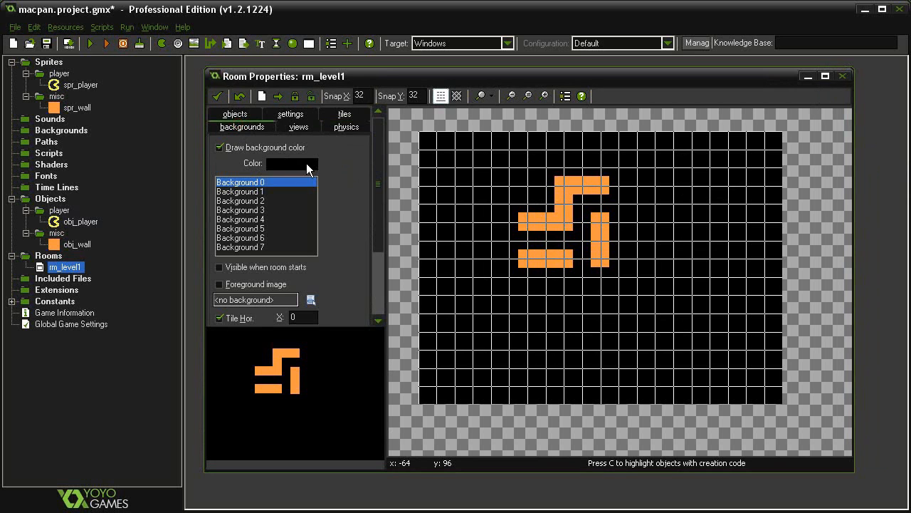
click(234, 114)
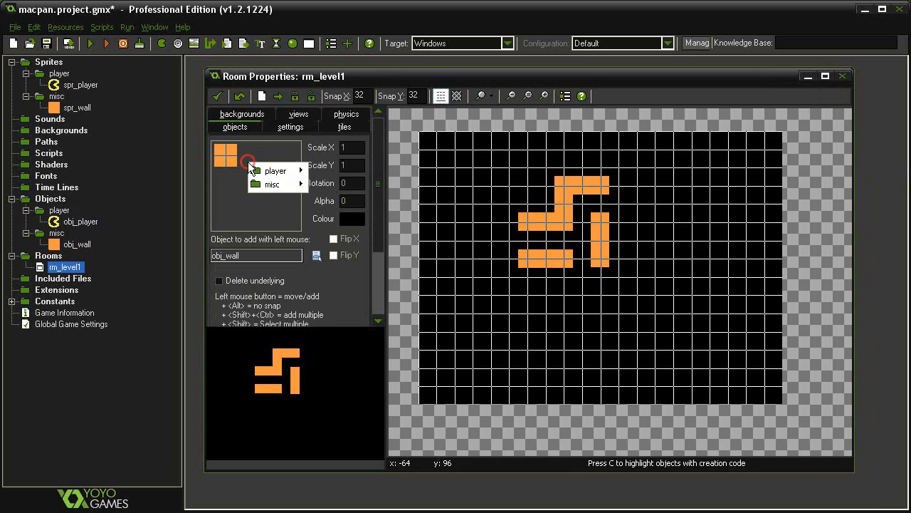
click(275, 170)
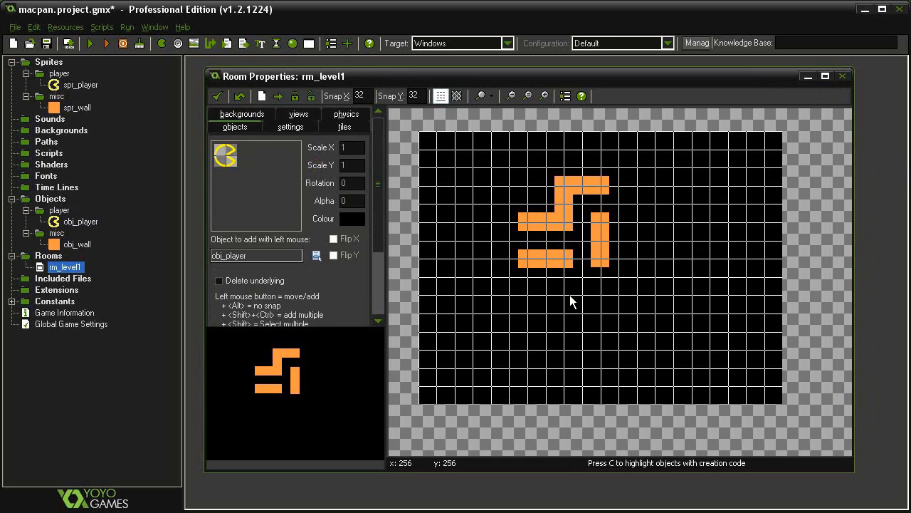
click(562, 293)
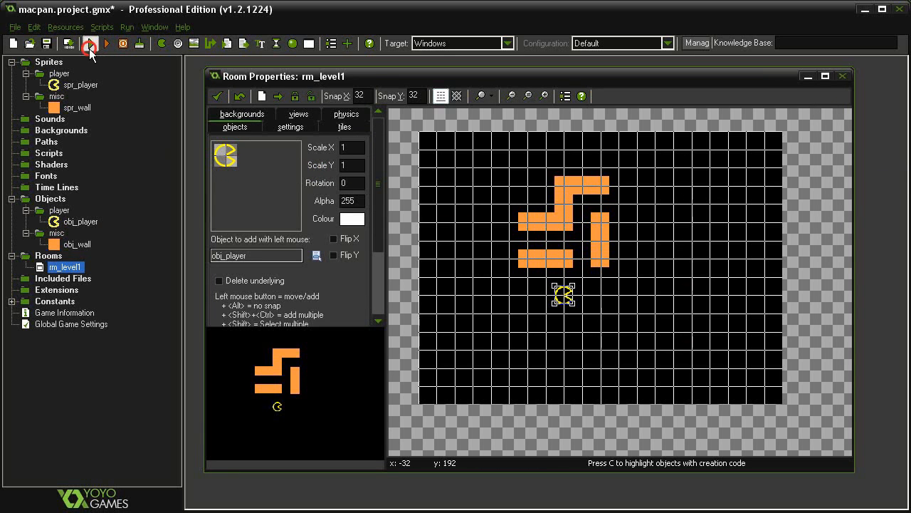
click(89, 44)
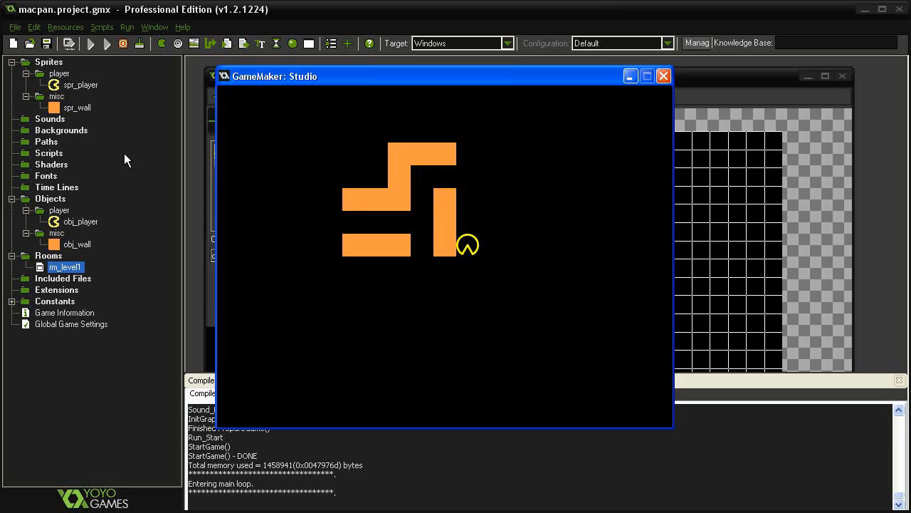
mouse_move(663, 76)
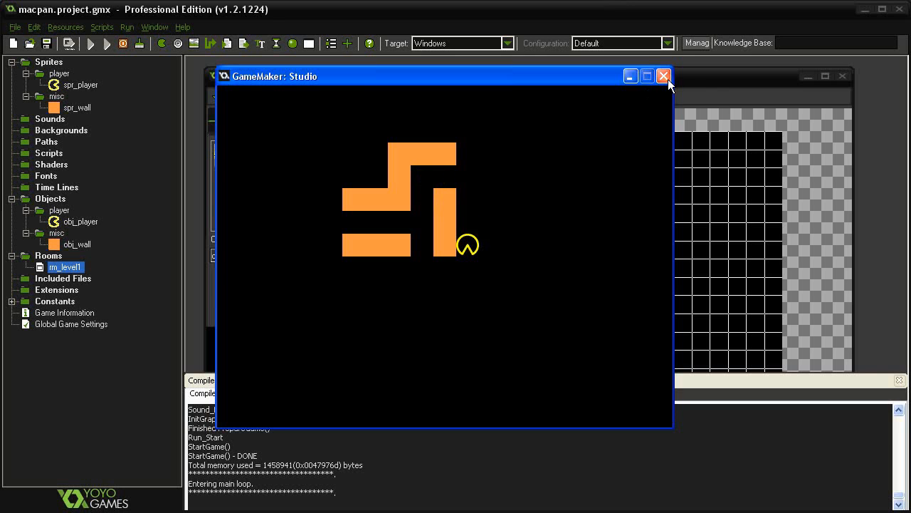
click(663, 76)
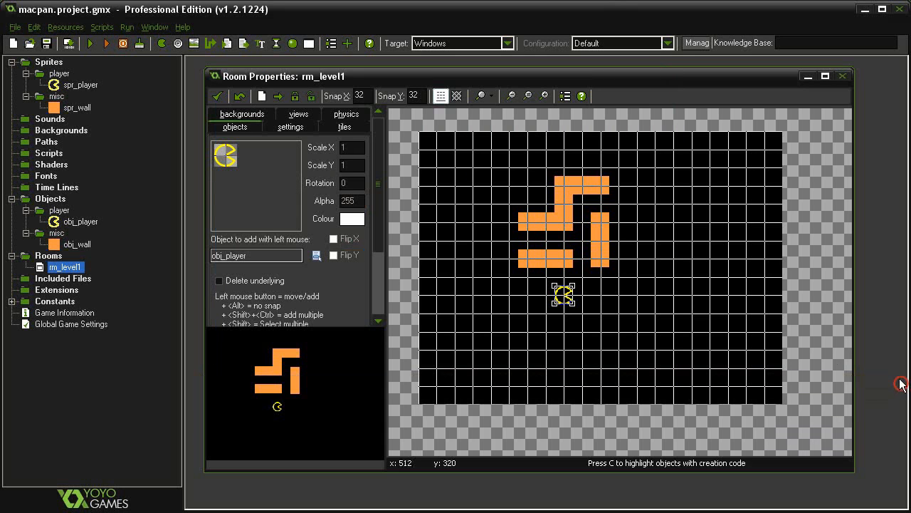
double_click(75, 85)
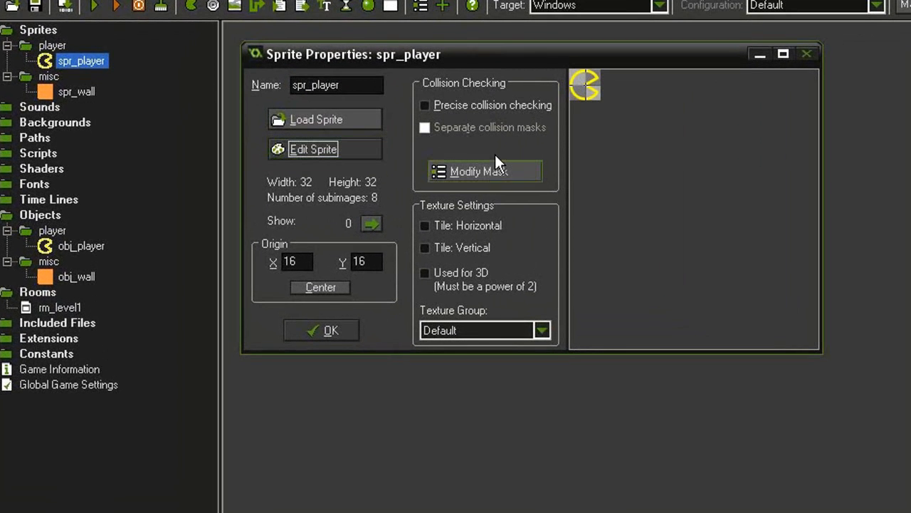
Set spr_player's mask to a manual bounding box with Left and Top at 1.
click(479, 171)
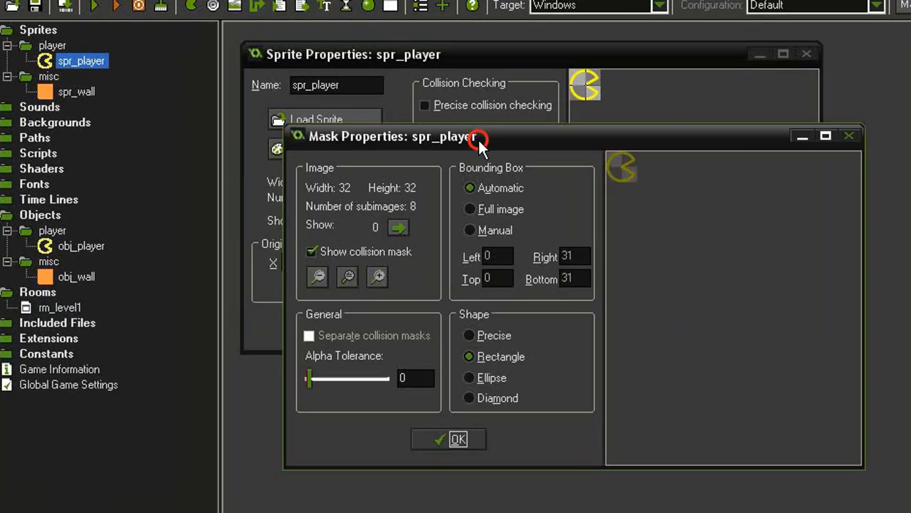
drag(395, 136, 358, 73)
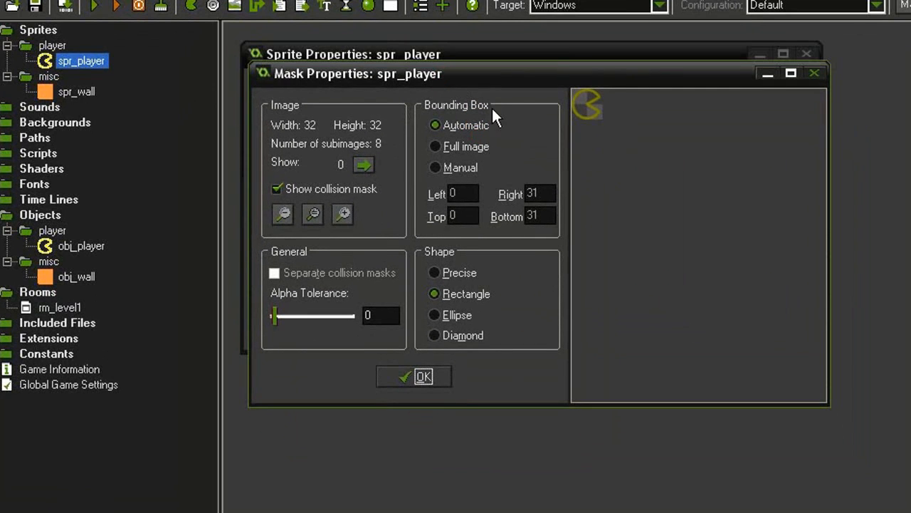
click(434, 167)
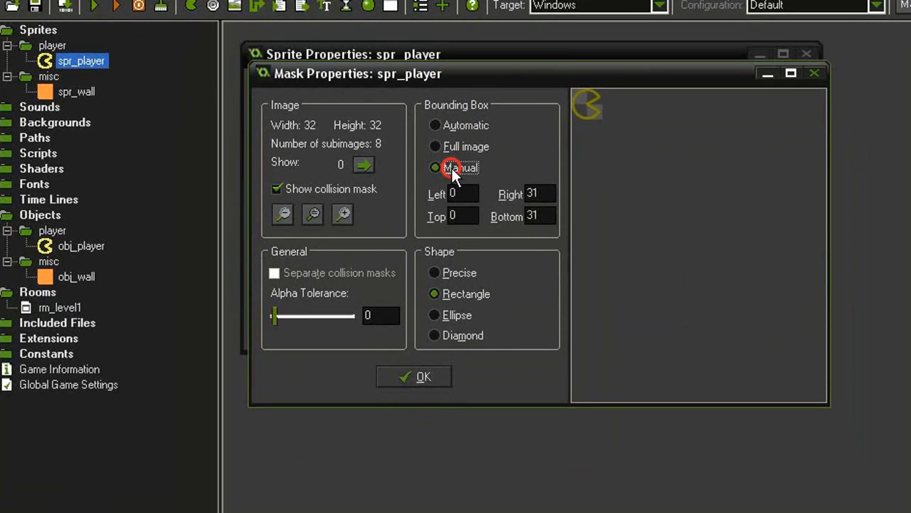
mouse_move(466, 194)
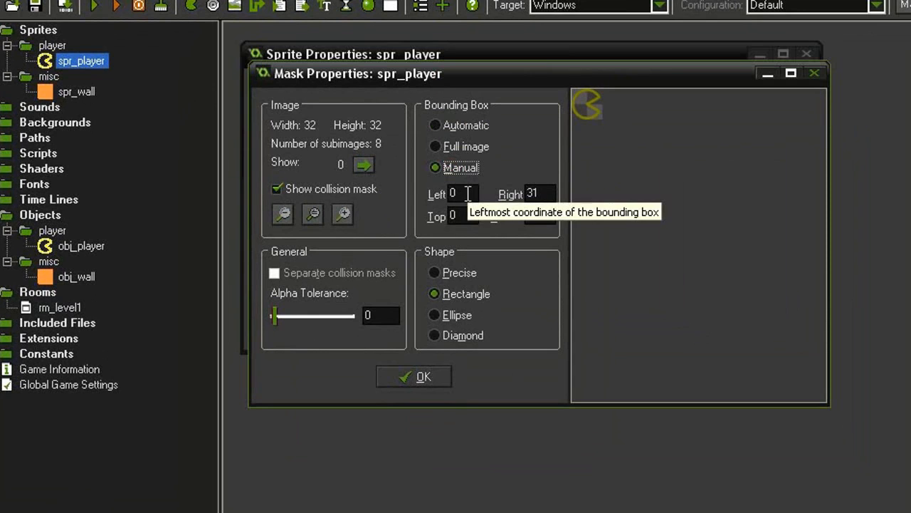
text(1)
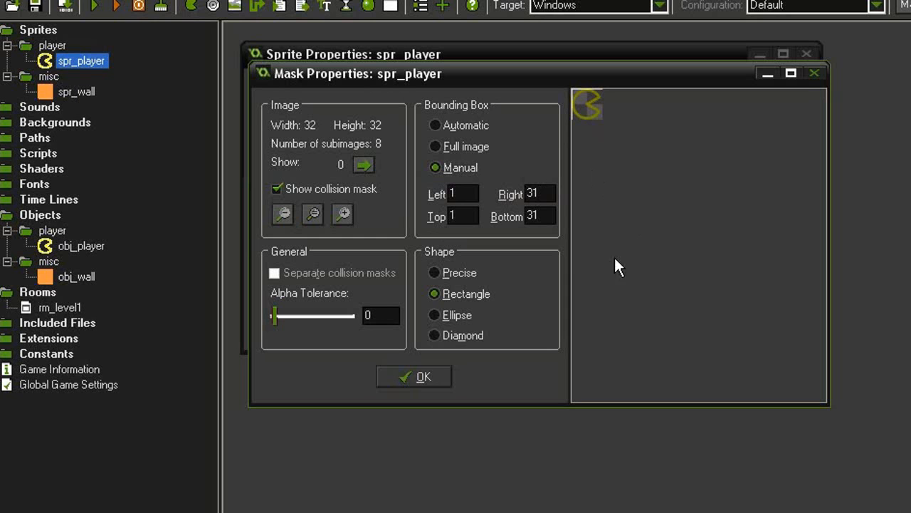
mouse_move(424, 376)
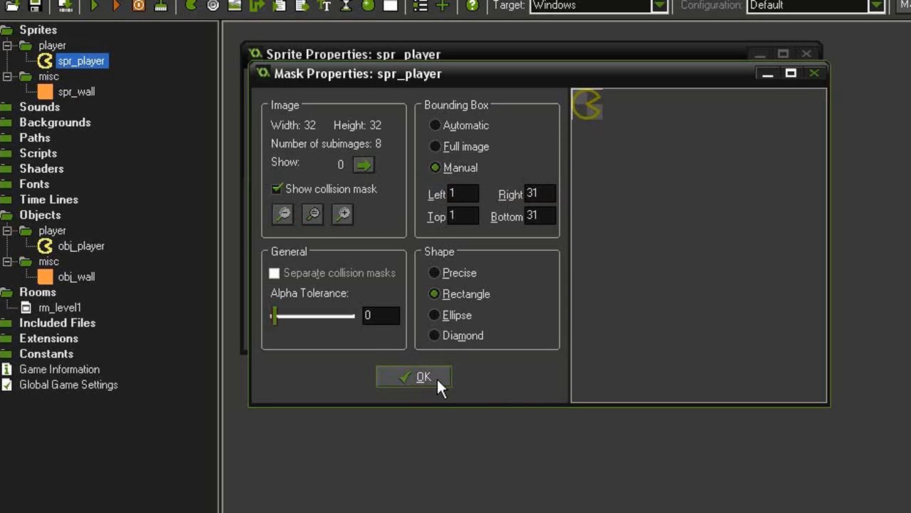
click(413, 377)
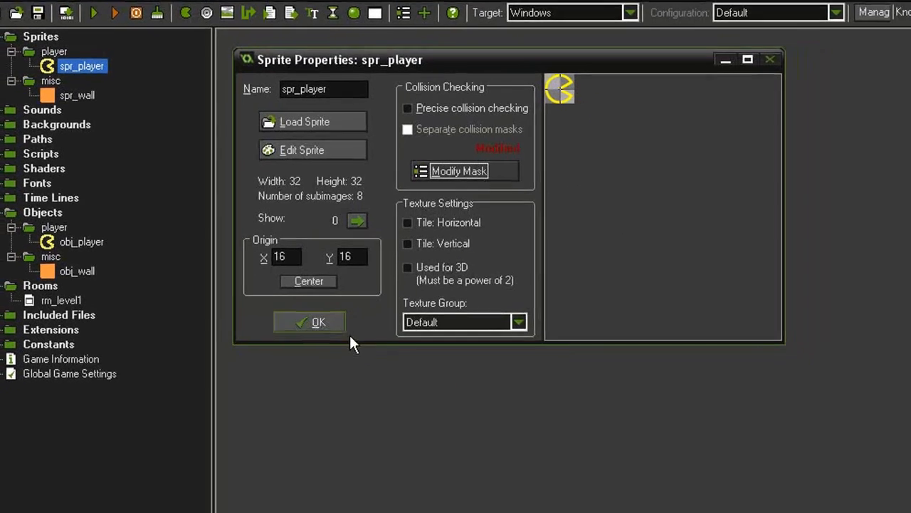
click(309, 322)
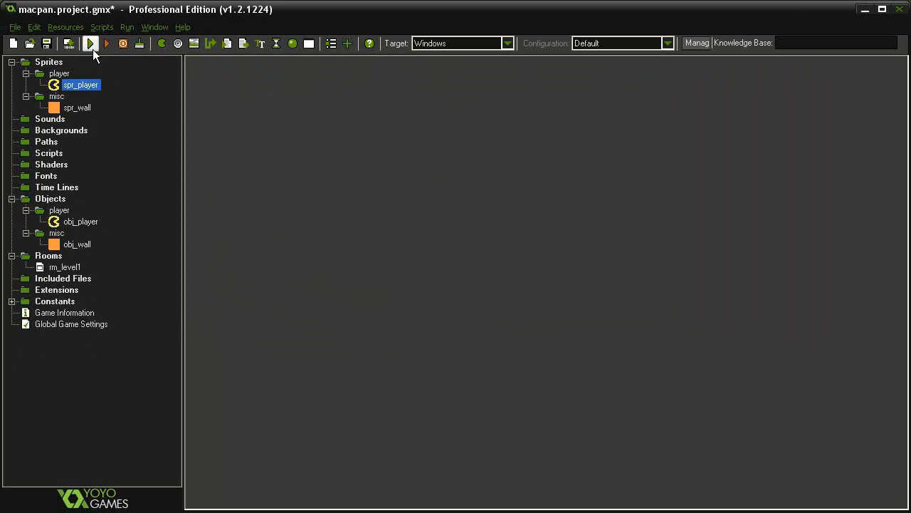
click(90, 44)
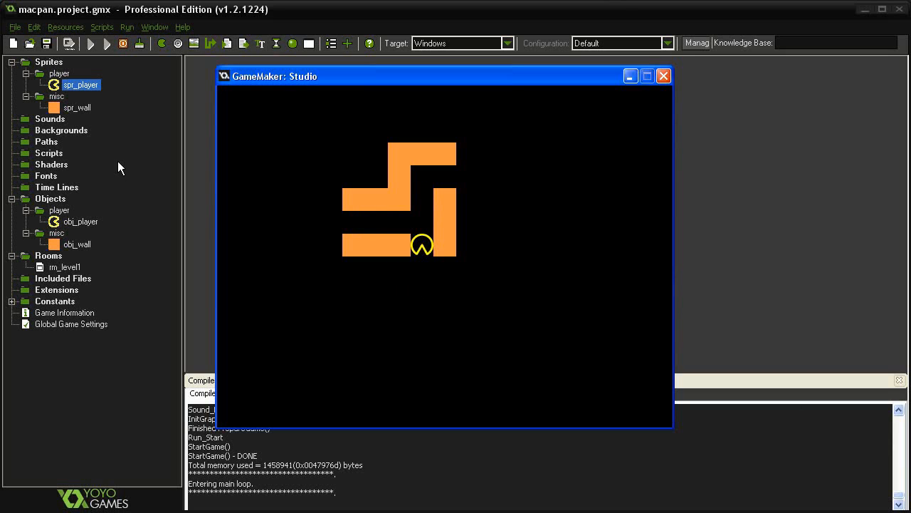
mouse_move(659, 100)
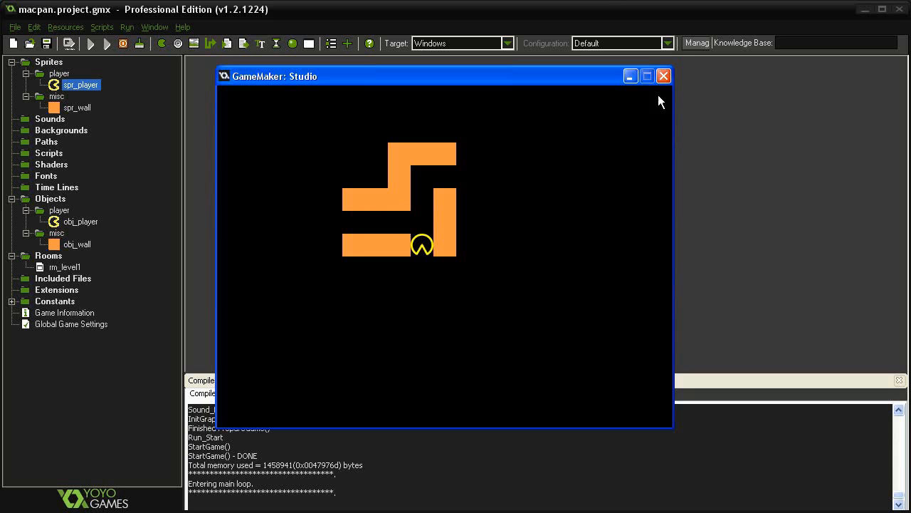
click(663, 77)
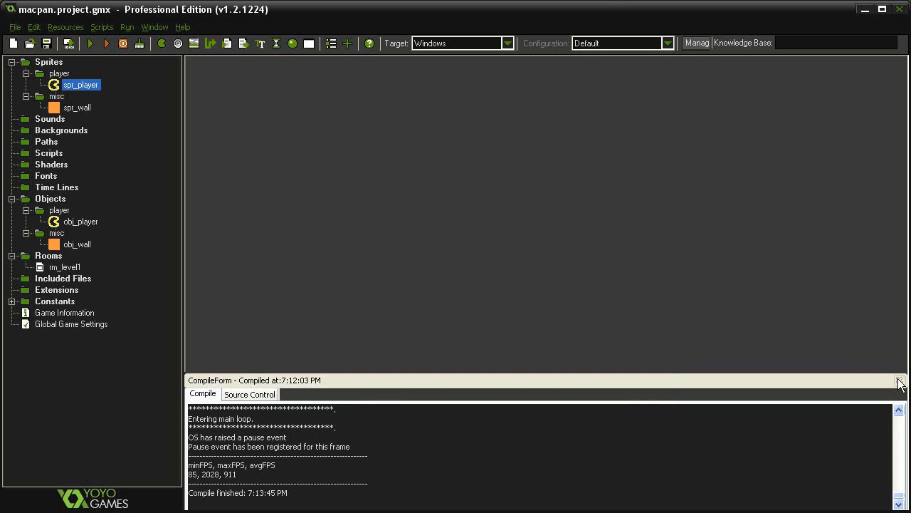
click(900, 381)
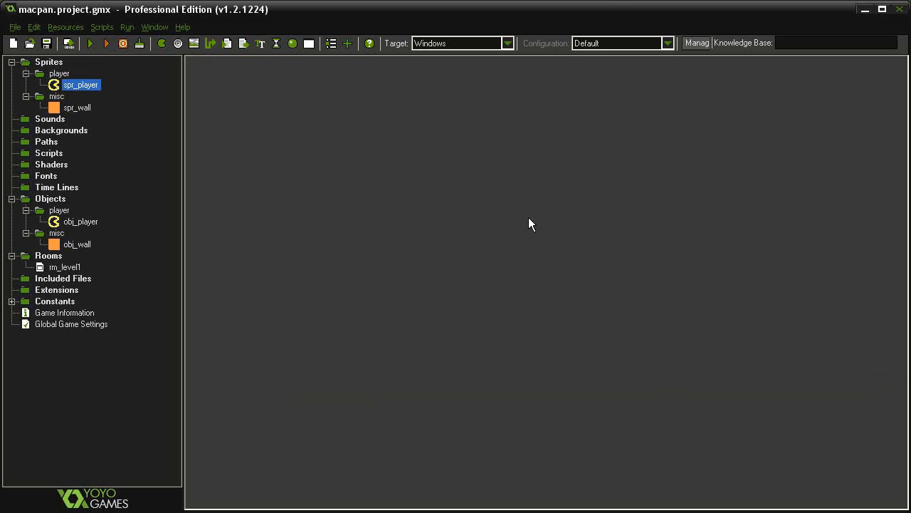